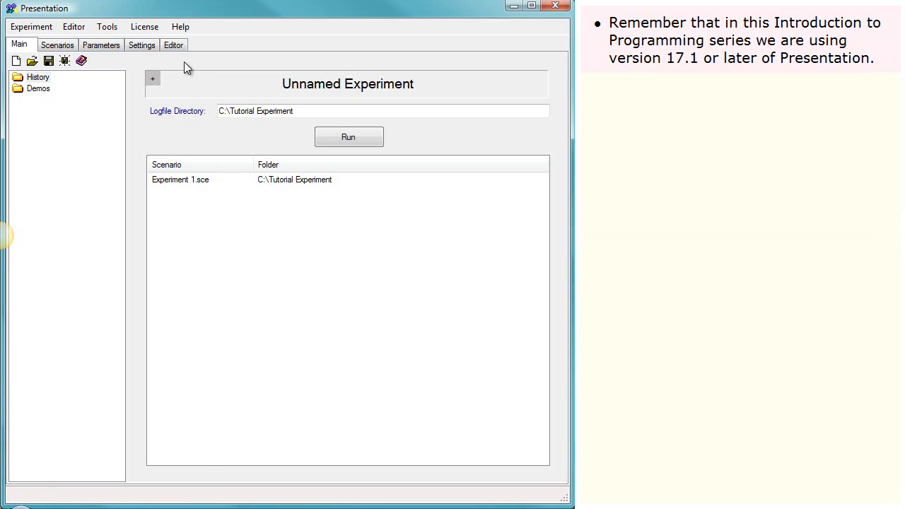
# - Check Presentation's version information from the Help menu and close it
pyautogui.click(181, 25)
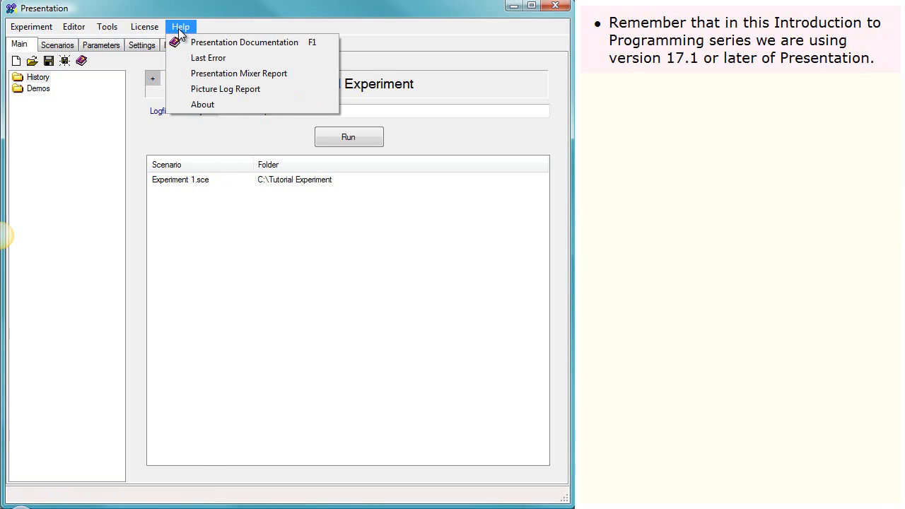
pyautogui.moveTo(227, 89)
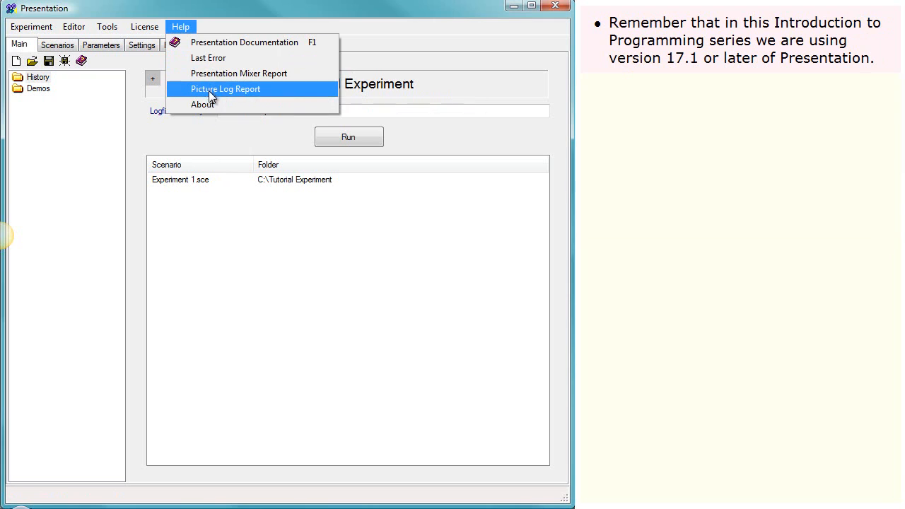
pyautogui.click(202, 105)
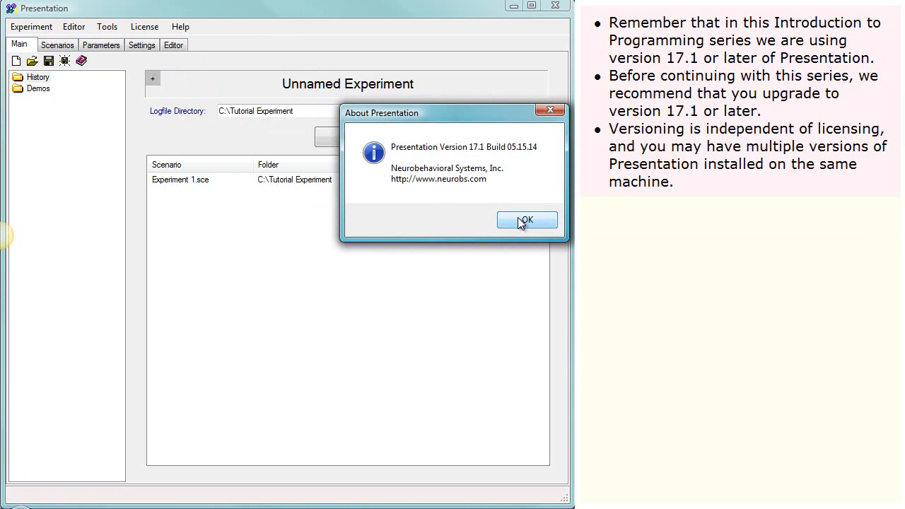
pyautogui.click(526, 221)
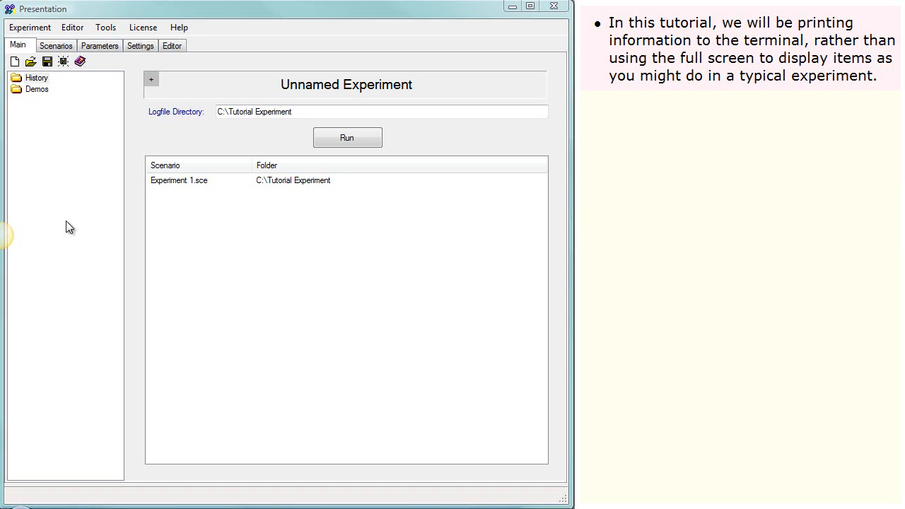
pyautogui.moveTo(167, 74)
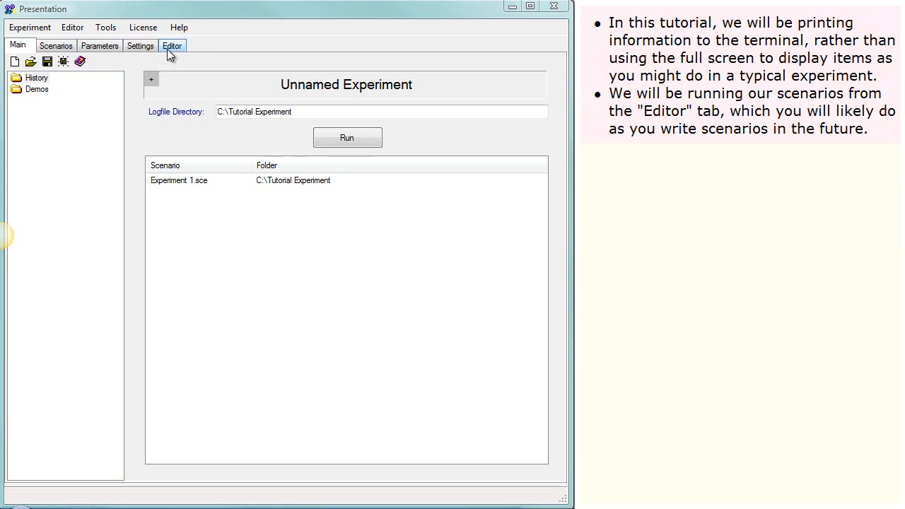
# - Switch to the Editor with empty Experiment 1.sce, briefly showing and hiding the status panel
pyautogui.click(173, 43)
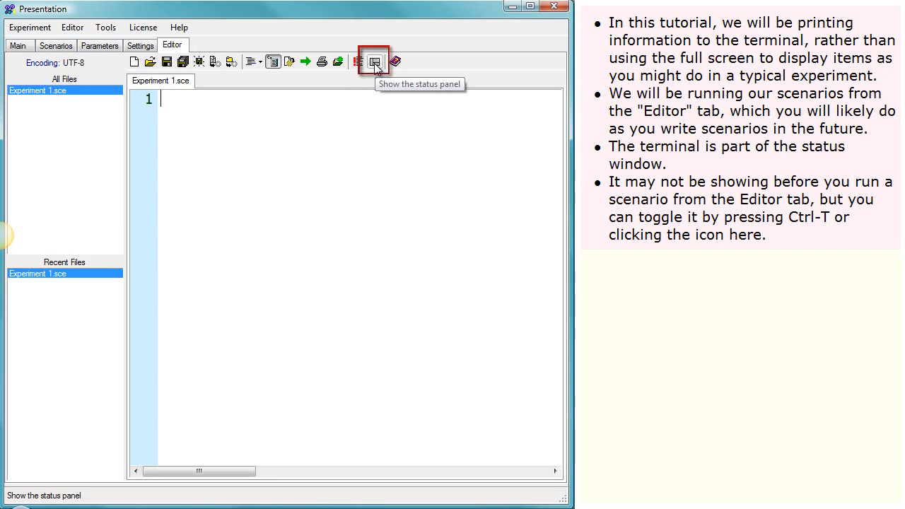
pyautogui.click(375, 63)
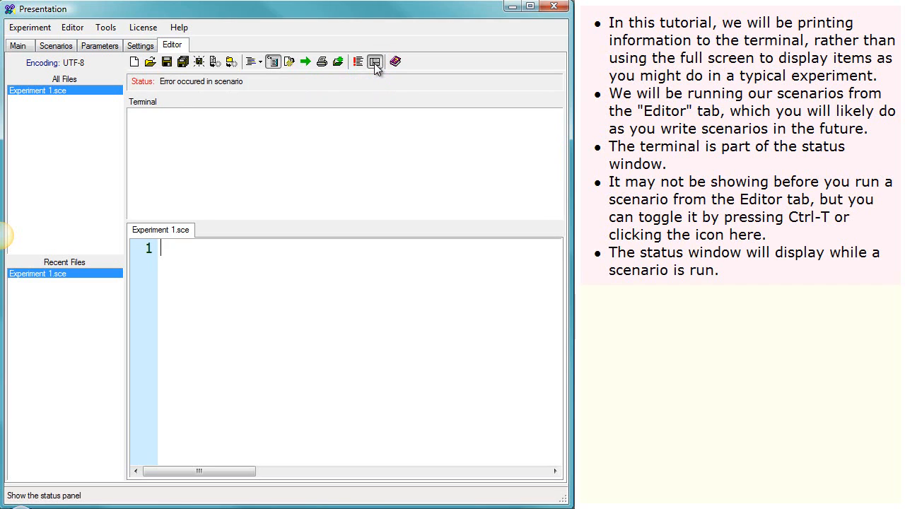
pyautogui.click(376, 62)
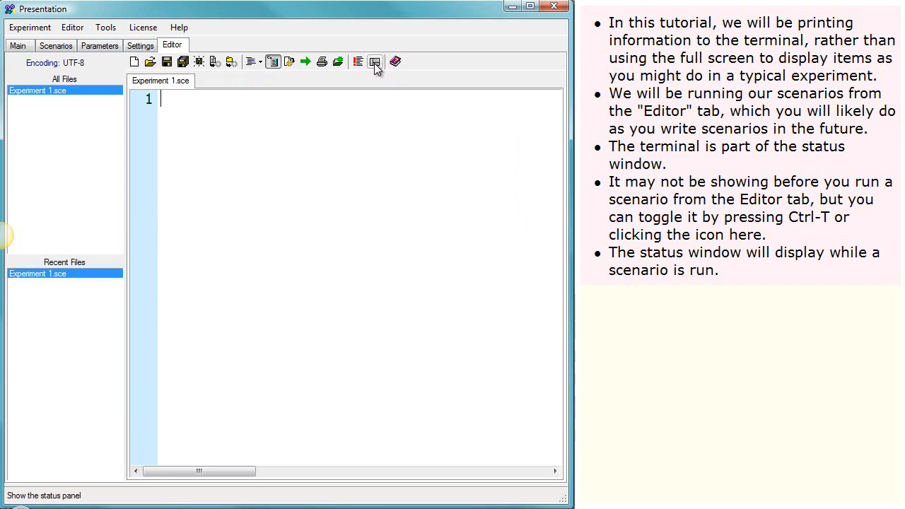
# - Write begin; begin_pcl; and term.print_line("Hello World!"); in the scenario
pyautogui.write('begin')
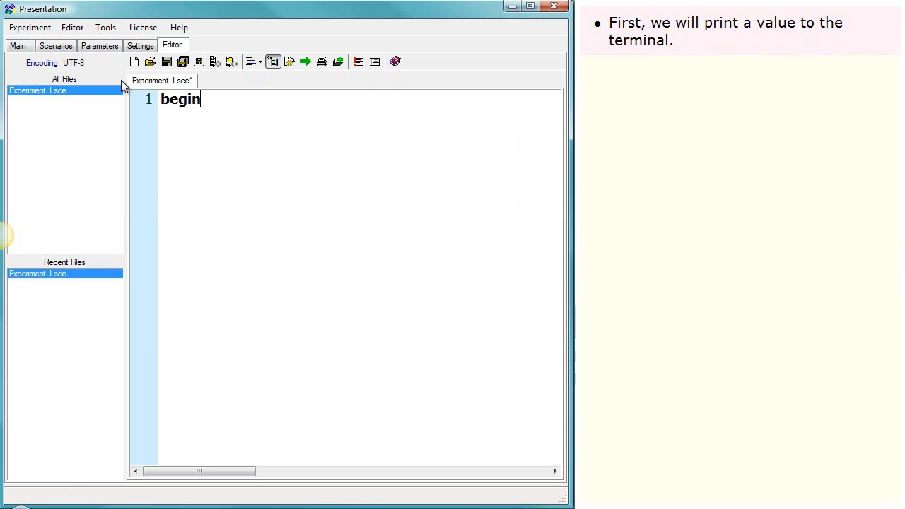
pyautogui.write(';')
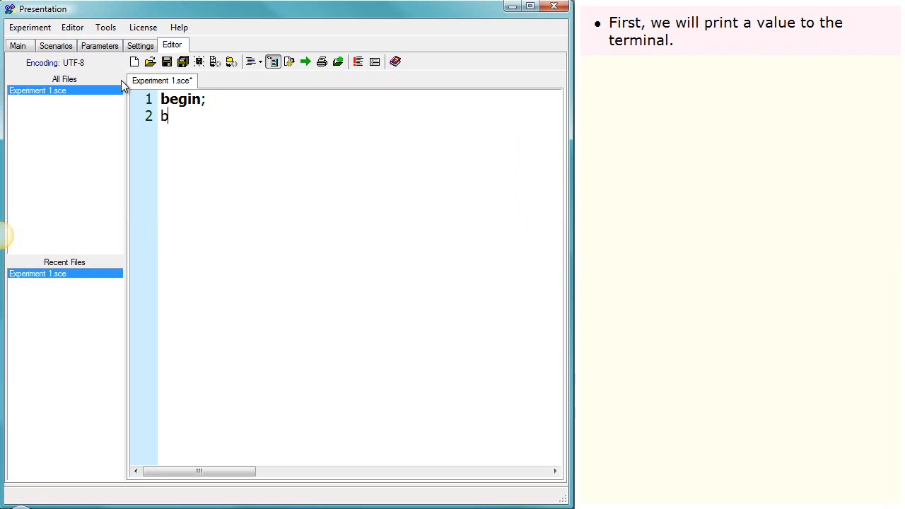
pyautogui.write('egin_pcl;')
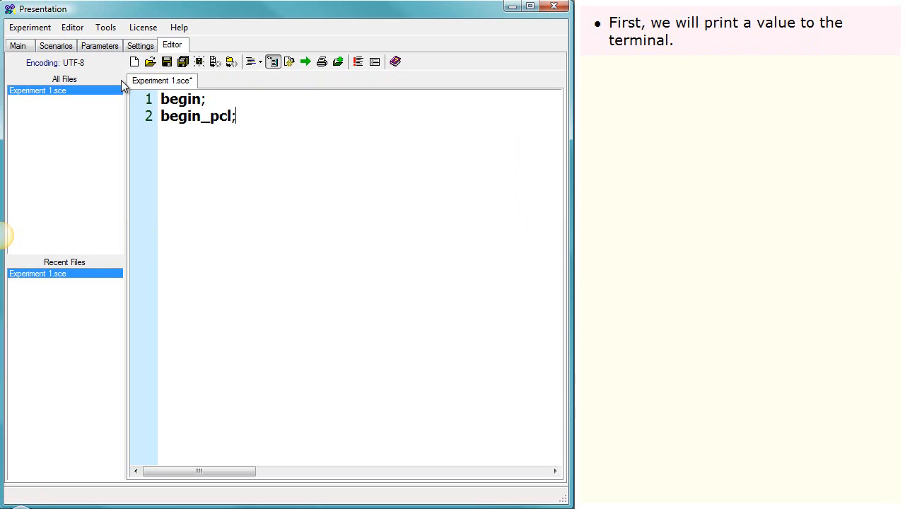
pyautogui.write('term.print_line(')
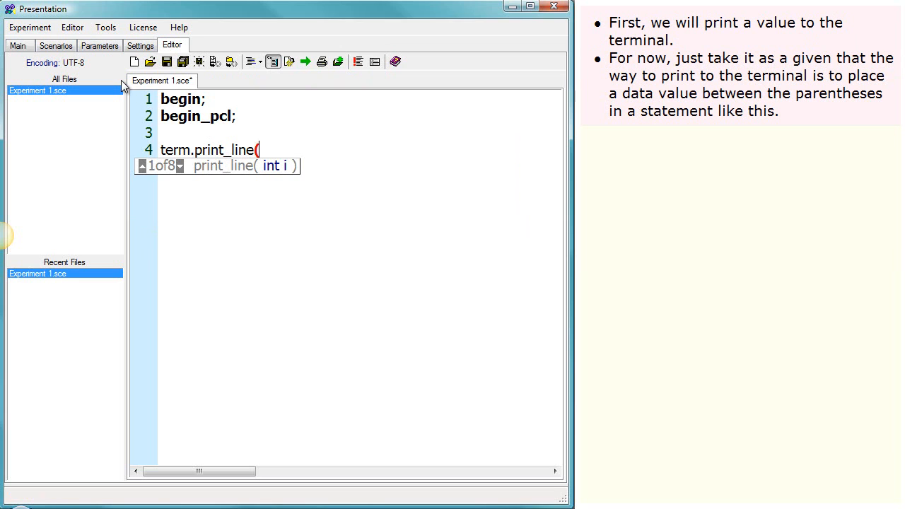
pyautogui.write('"Hello')
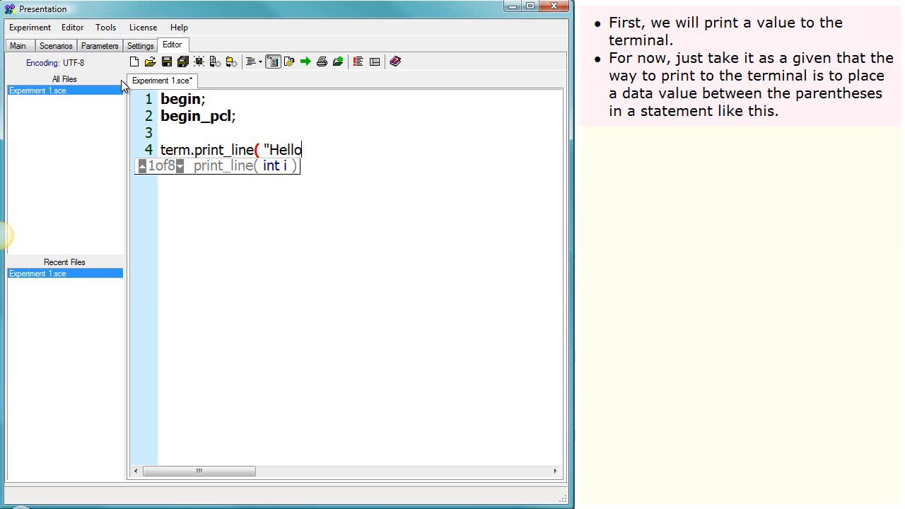
pyautogui.write('World!')
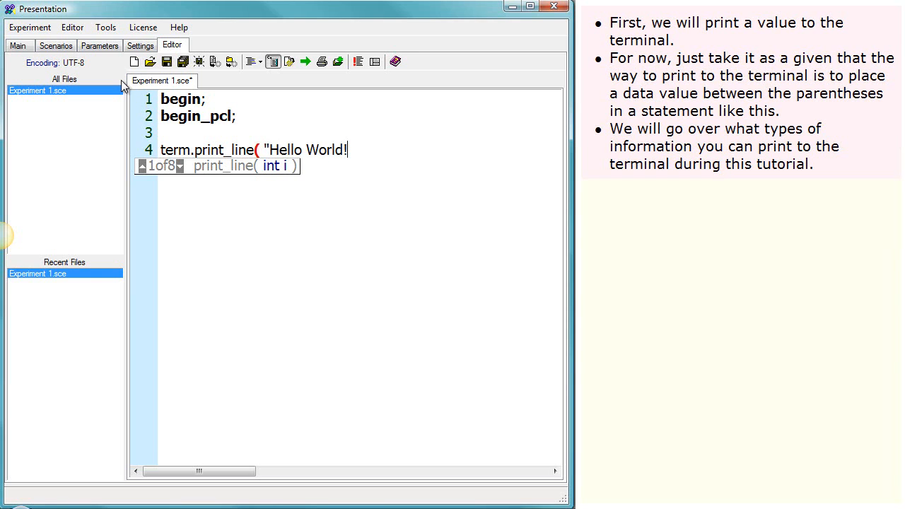
pyautogui.write('" )')
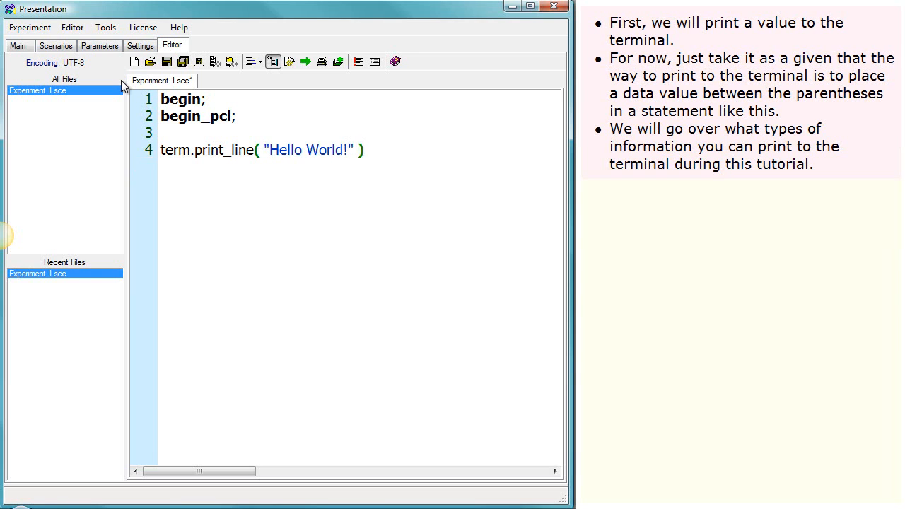
pyautogui.write(';')
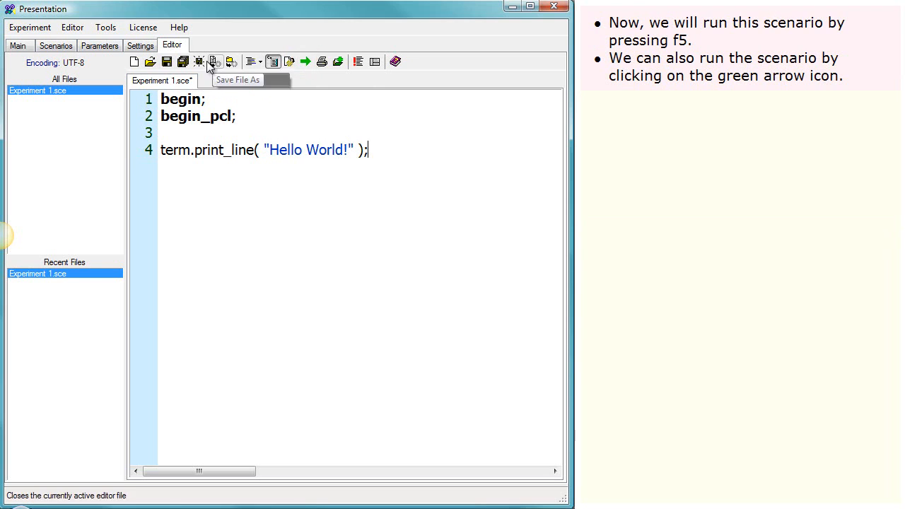
# - Run the scenario so Hello World! prints in the terminal
pyautogui.click(305, 62)
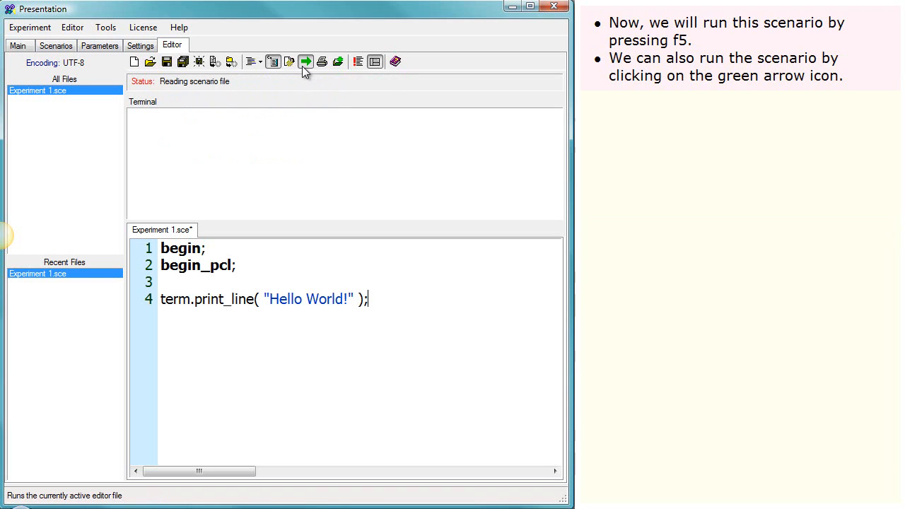
pyautogui.click(306, 63)
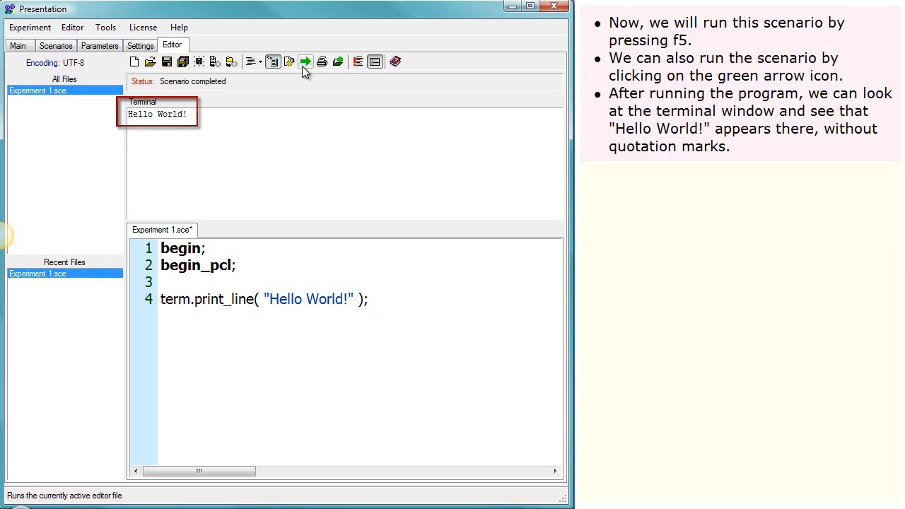
pyautogui.moveTo(345, 271)
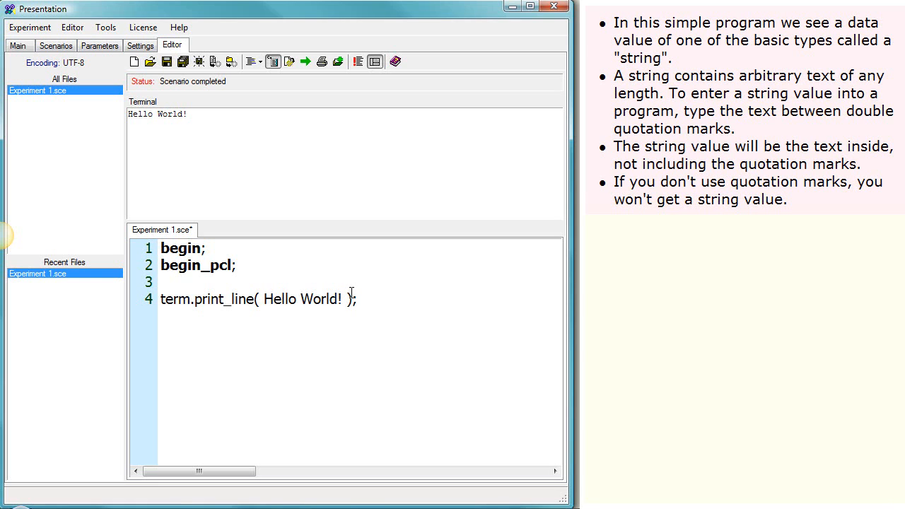
# - Run Hello World! unquoted to get unknown-variable errors and dismiss the error dialog
pyautogui.click(306, 62)
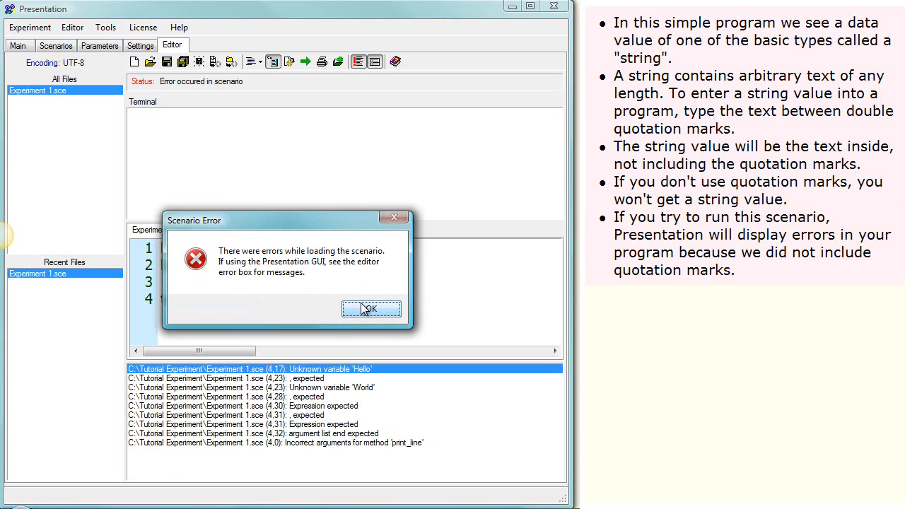
pyautogui.click(370, 308)
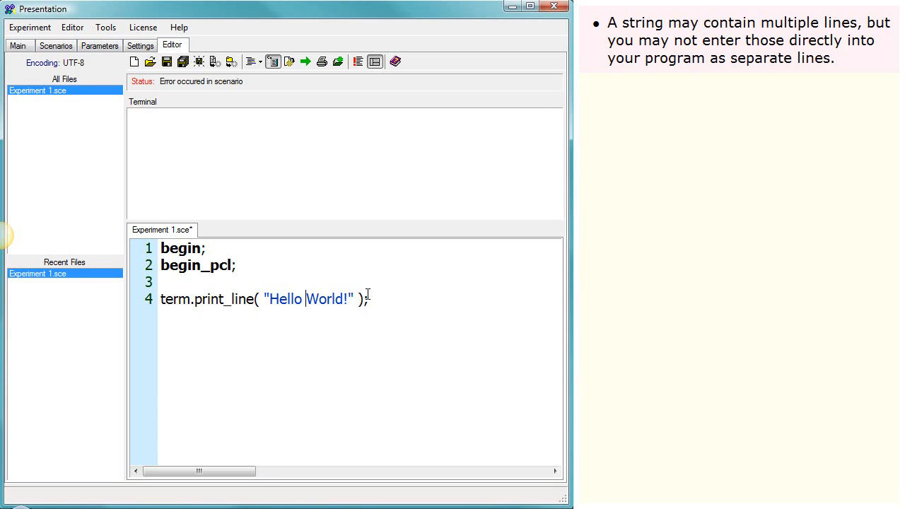
# - Print Hello and World! on separate lines using \n, then run with an empty string
pyautogui.press('enter')
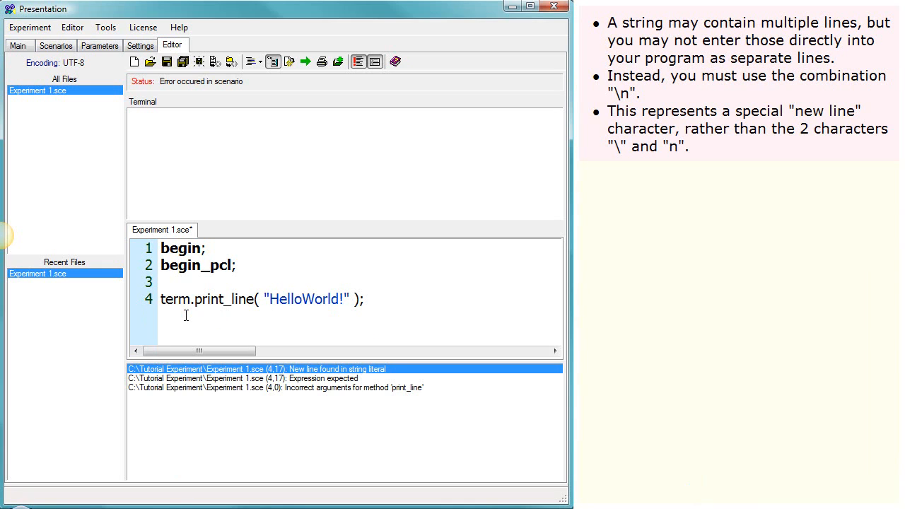
pyautogui.write('\\')
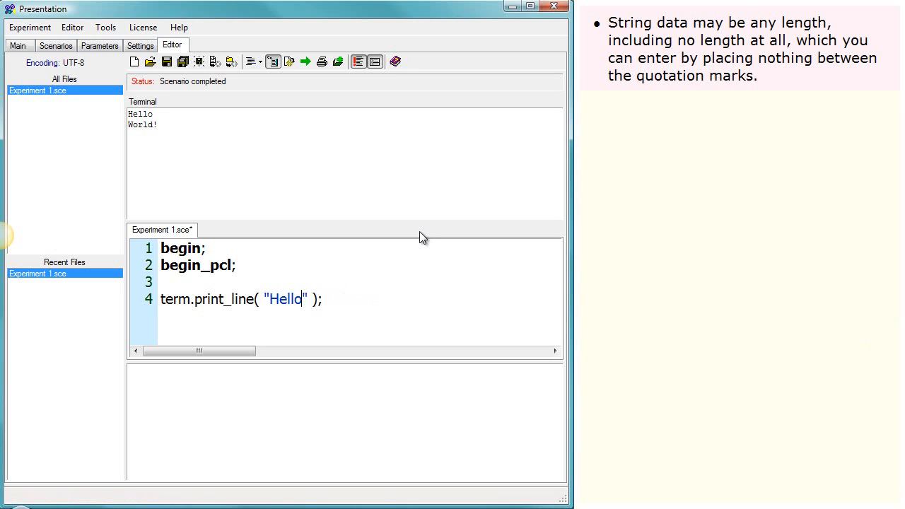
pyautogui.press('Backspace')
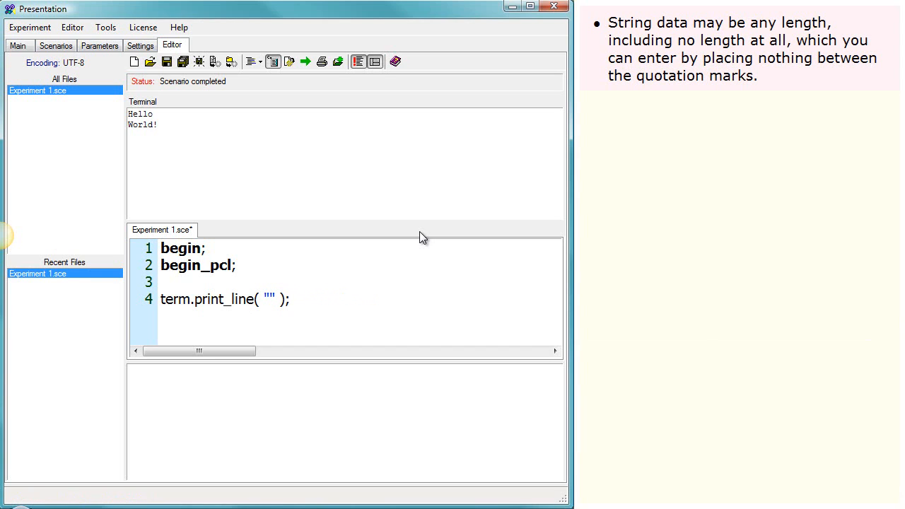
pyautogui.click(306, 62)
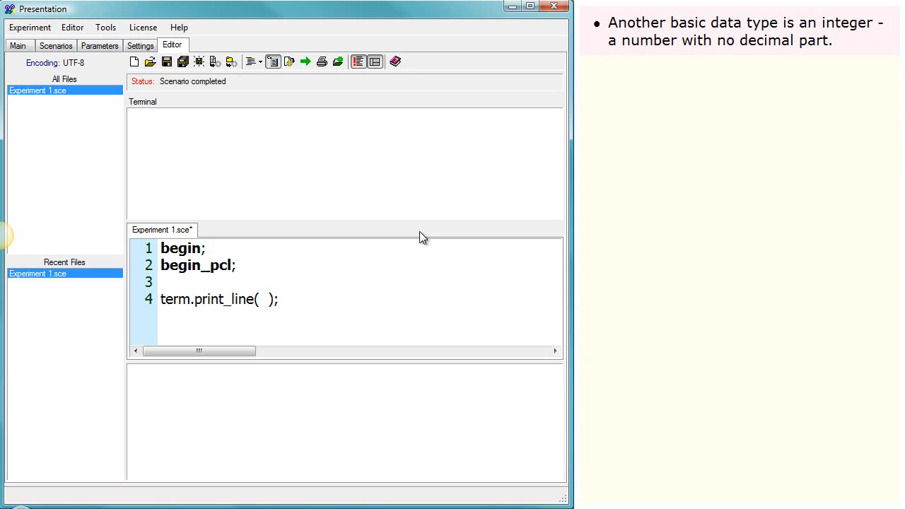
# - Print the number -123 and run the scenario
pyautogui.write('-123')
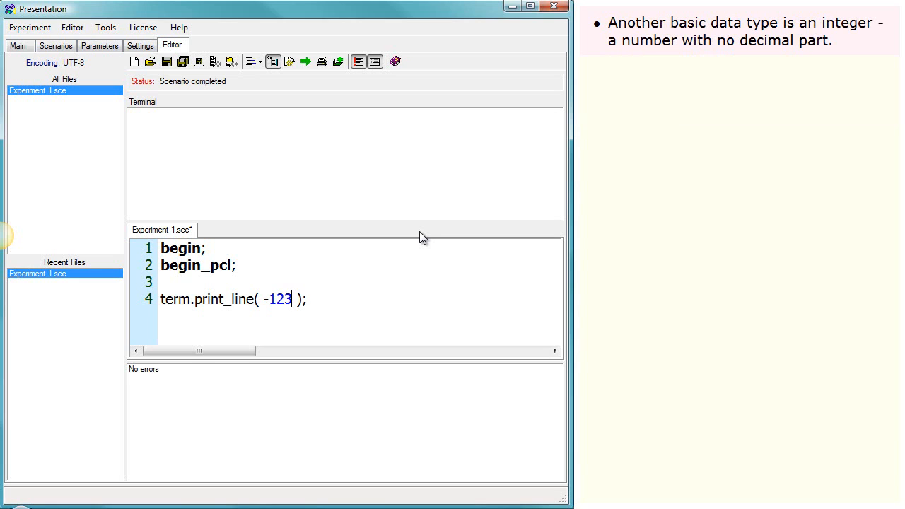
pyautogui.click(306, 62)
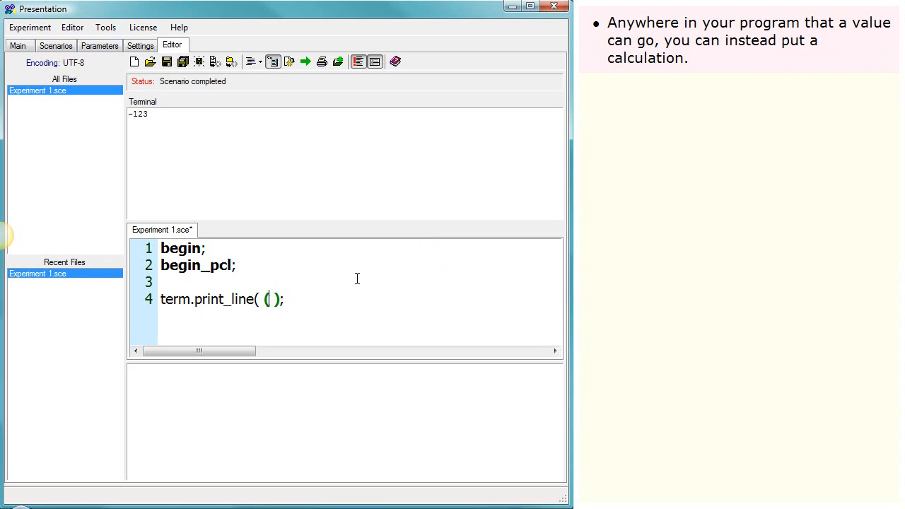
# - Print the expression (4 + 6) / 3 and run it, showing 3 in the terminal
pyautogui.write('(4')
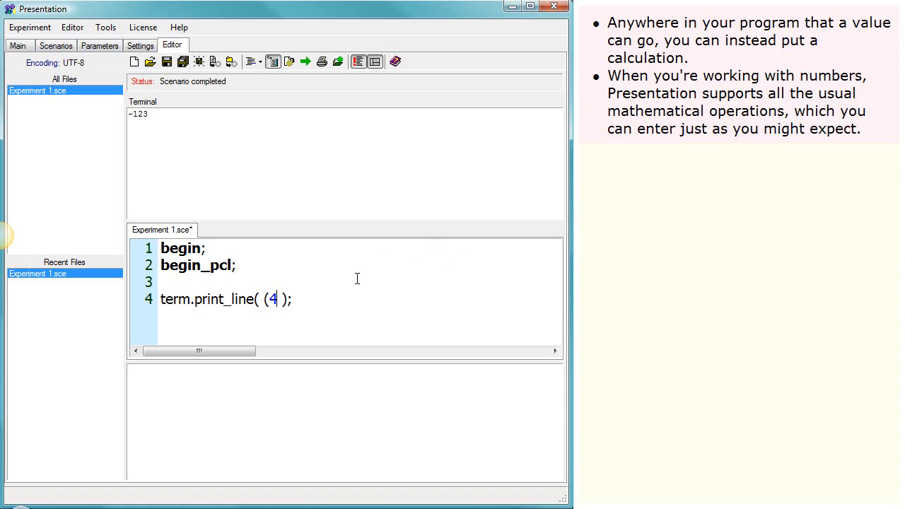
pyautogui.write('+')
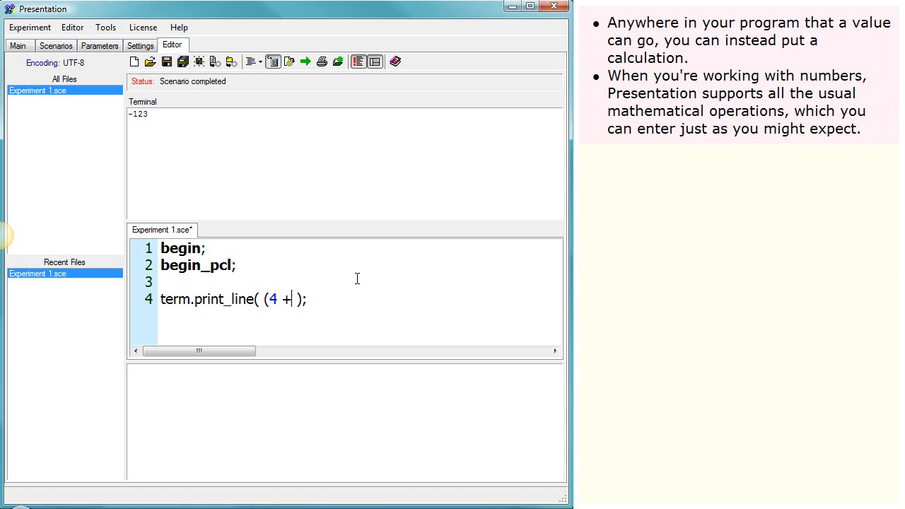
pyautogui.write('6')
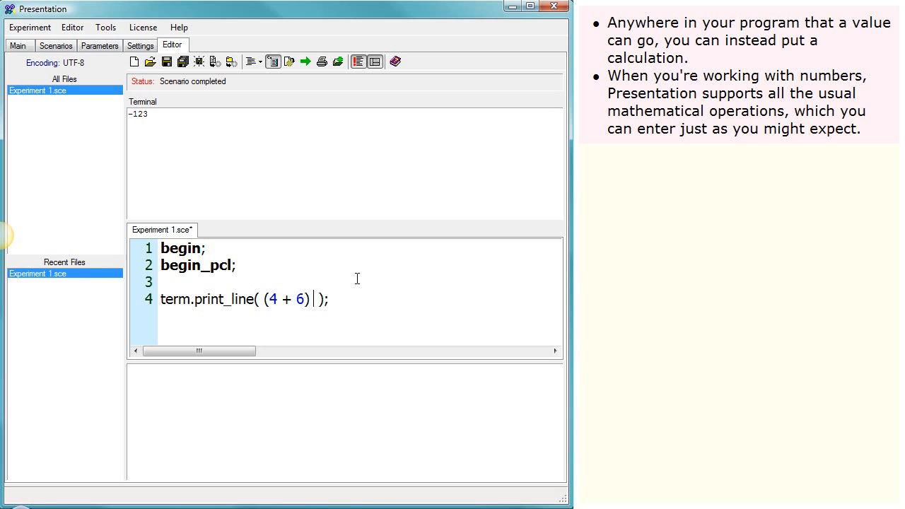
pyautogui.write('/ 3')
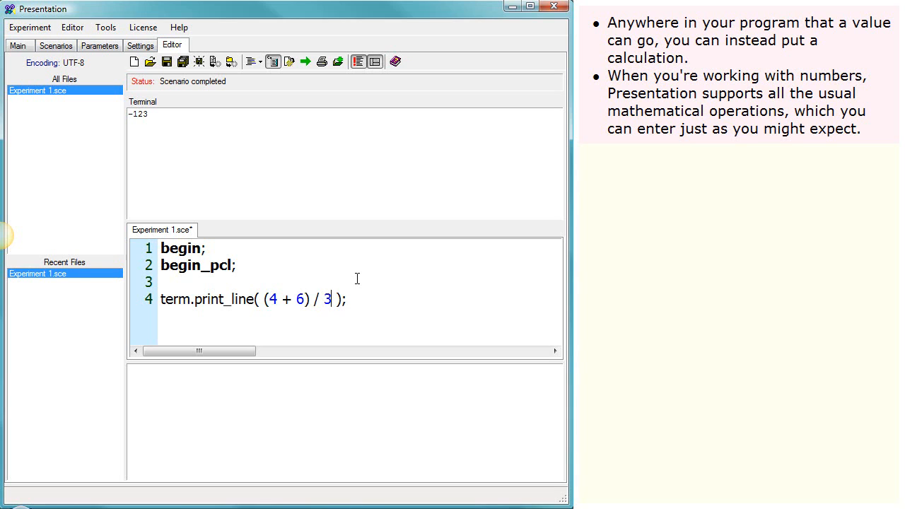
pyautogui.click(305, 62)
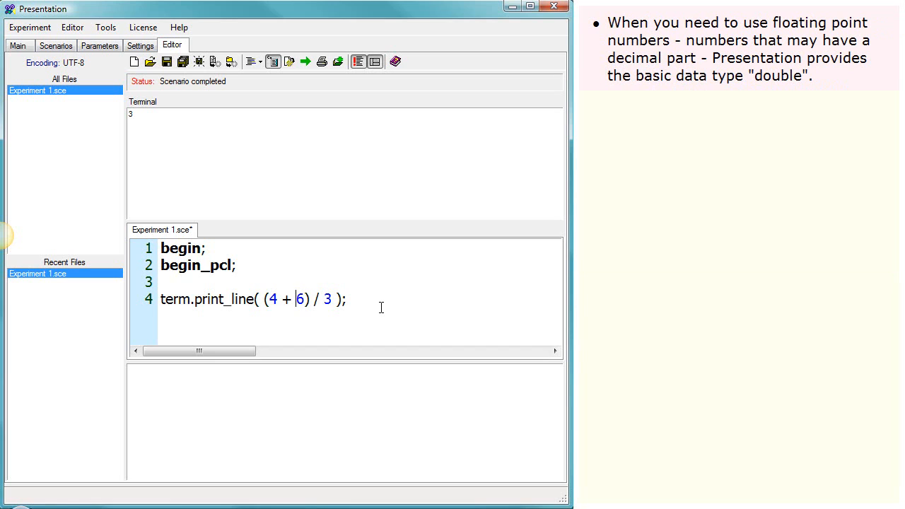
# - Run (4.5 + 5.5) / 3.0 to print 3.333…, then change the divisor to 0.5
pyautogui.write('.')
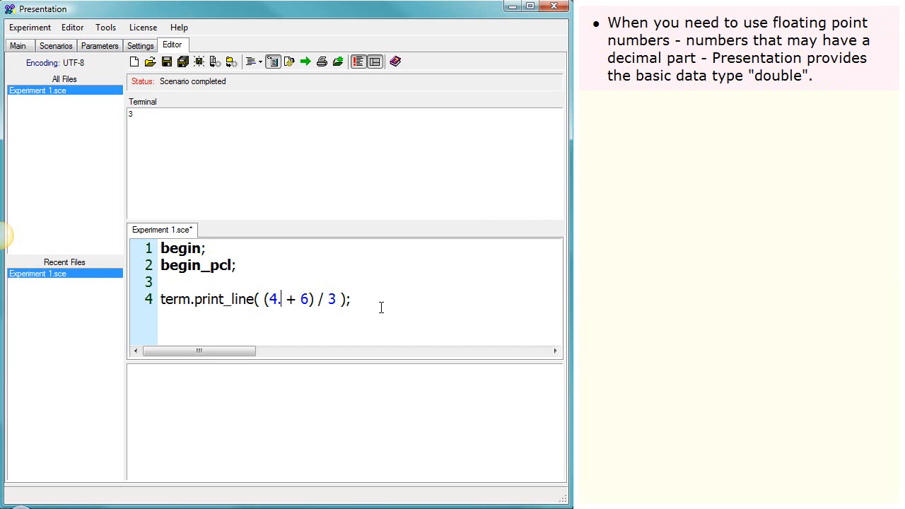
pyautogui.write('5')
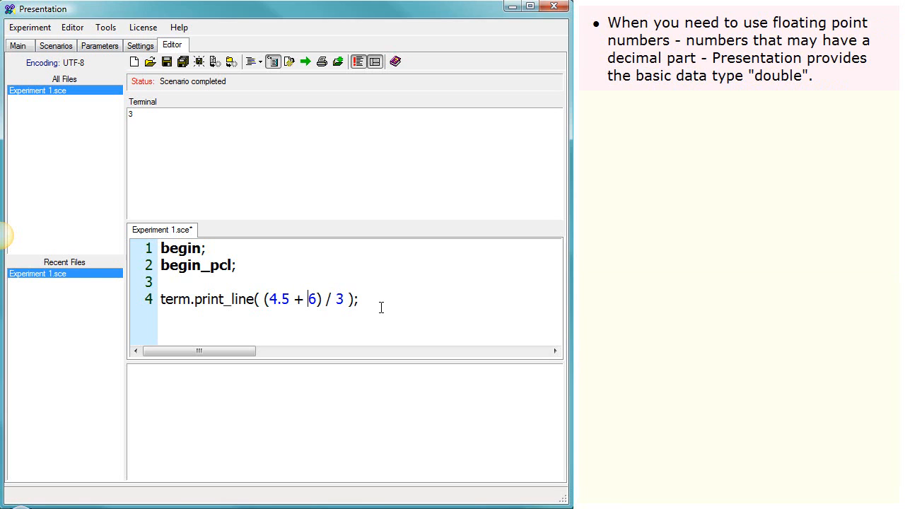
pyautogui.write('5.5')
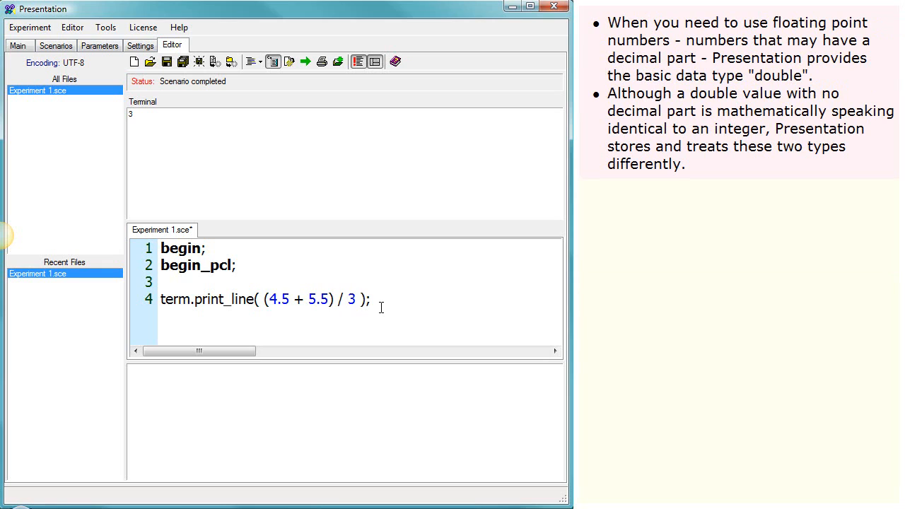
pyautogui.write('.0')
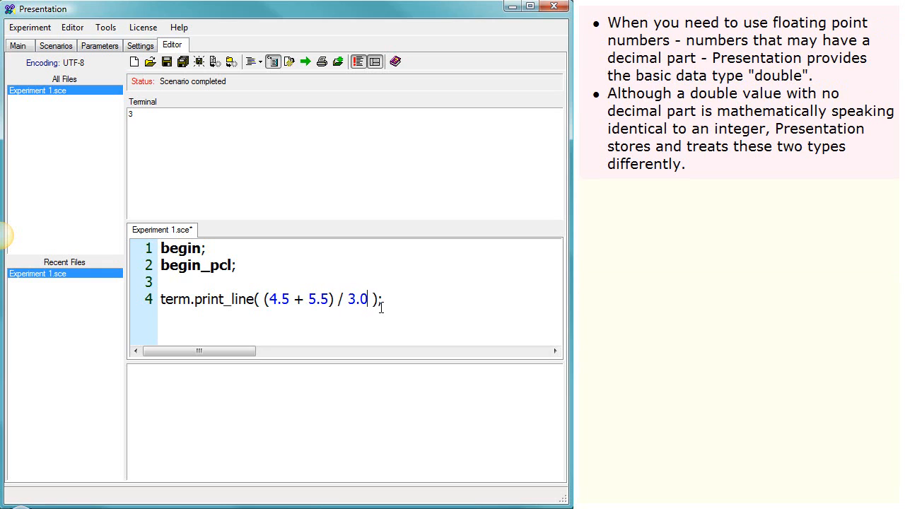
pyautogui.click(306, 62)
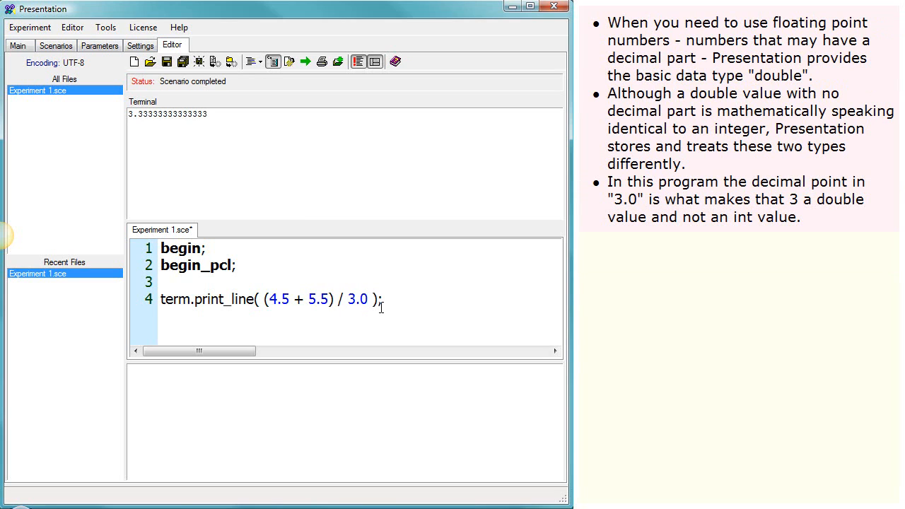
pyautogui.click(370, 300)
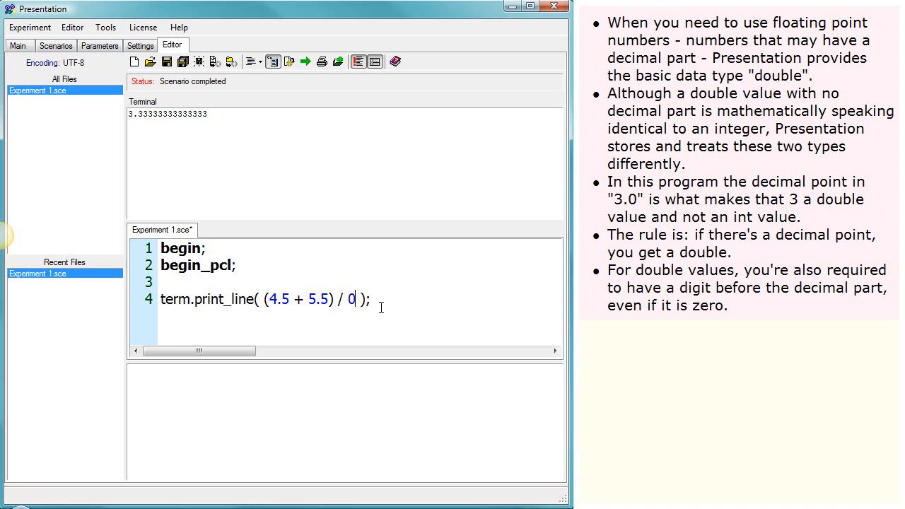
pyautogui.write('.5')
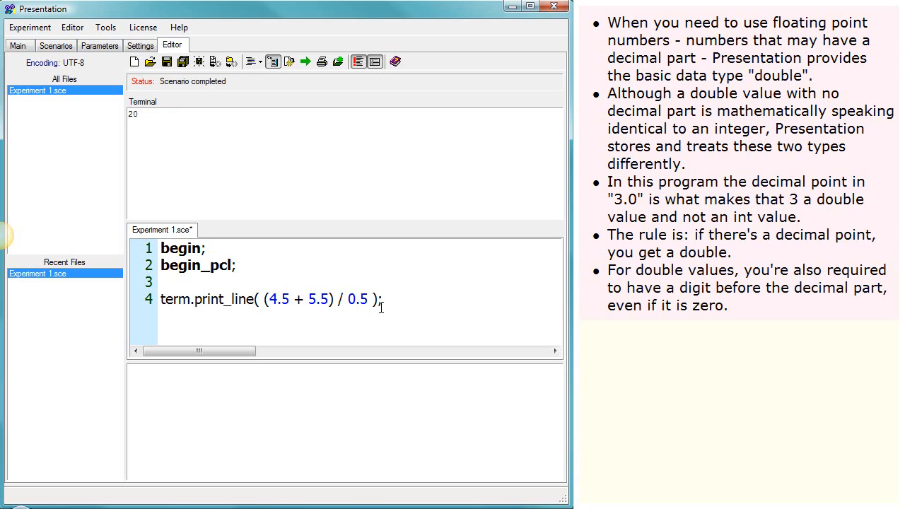
# - Run (4 + 6) / 3.0 to print 3.33333333333333 in the terminal
pyautogui.write('3.0')
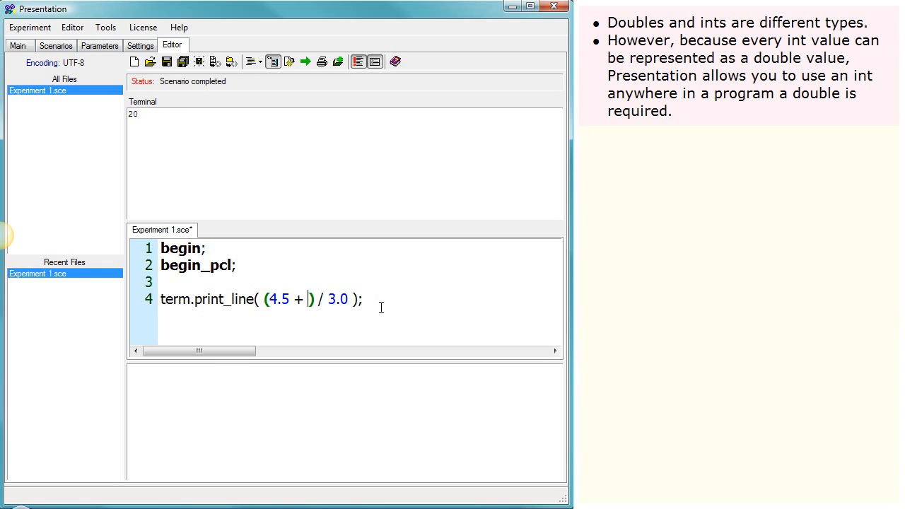
pyautogui.write('6')
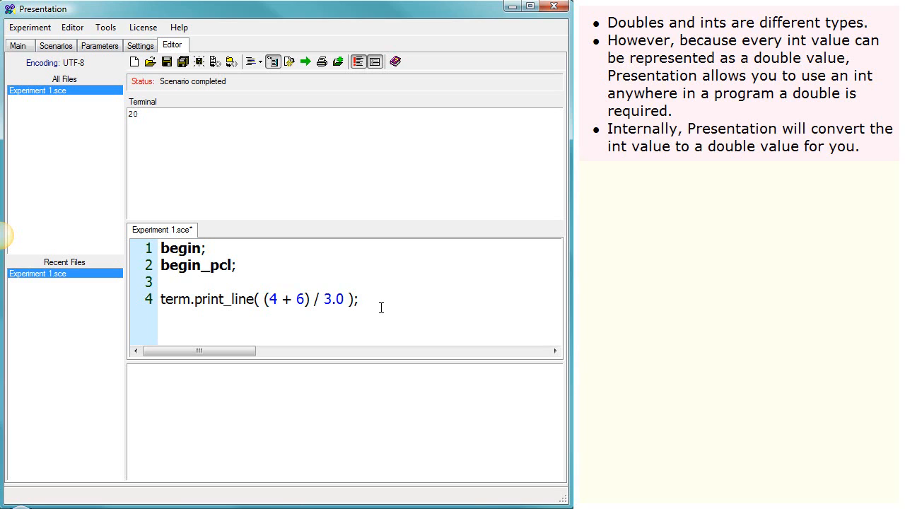
pyautogui.click(276, 300)
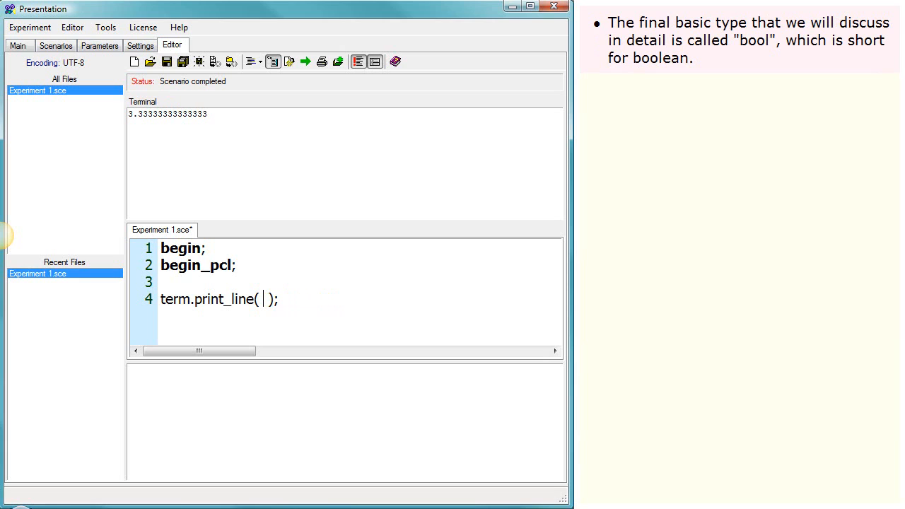
# - Print the bool value true and run the scenario
pyautogui.write('t')
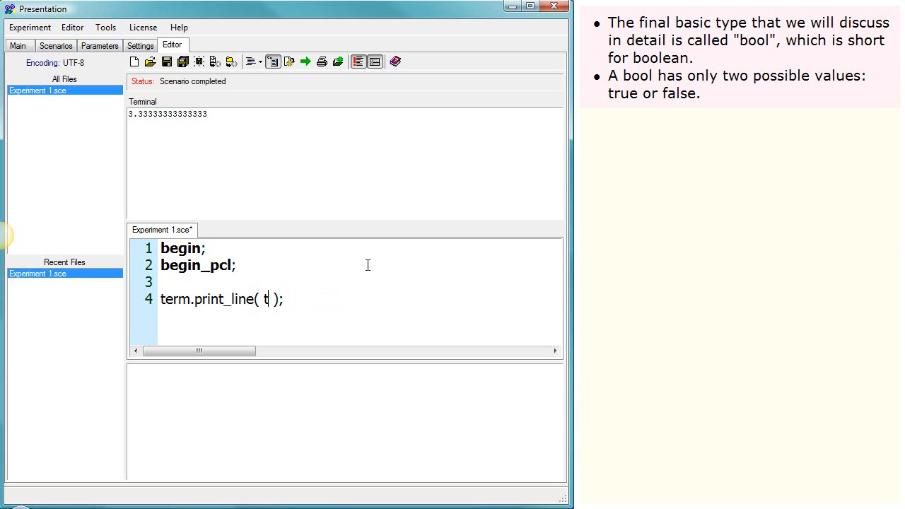
pyautogui.write('rue')
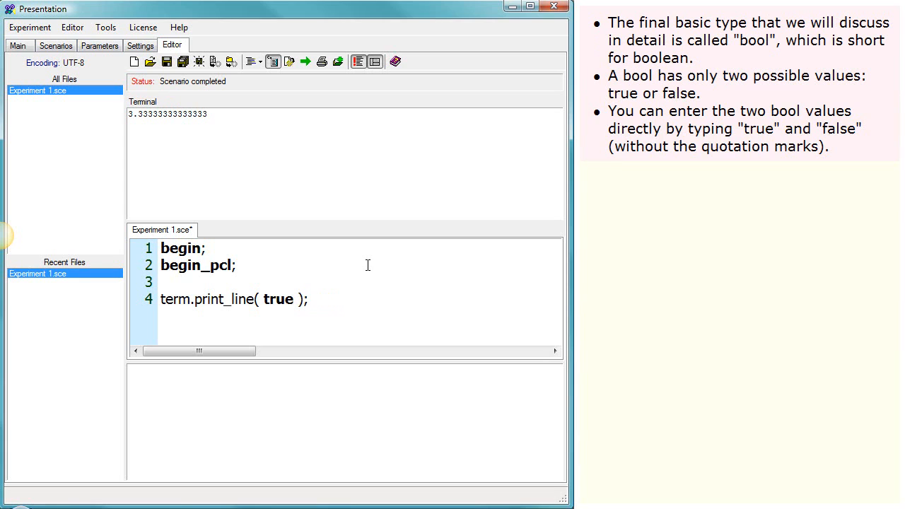
pyautogui.click(305, 62)
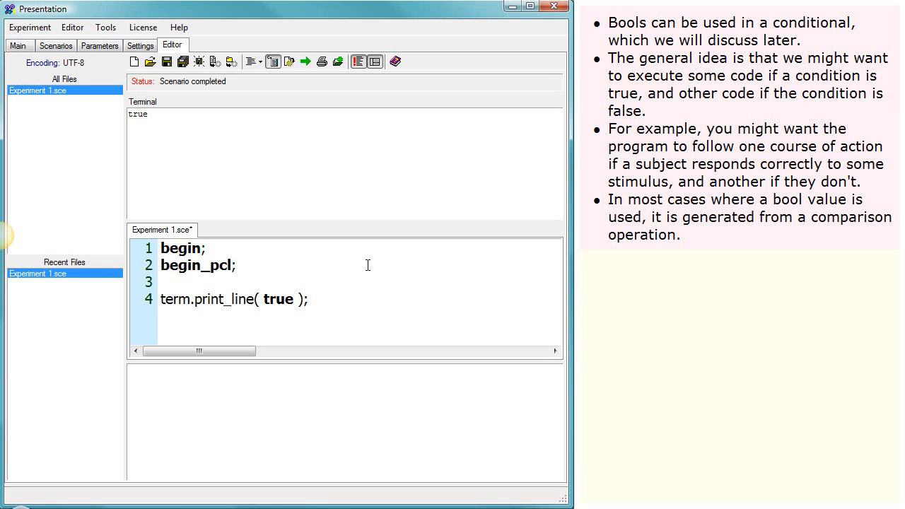
# - Print the comparison 10 <= 5 and run to see the result
pyautogui.write('1')
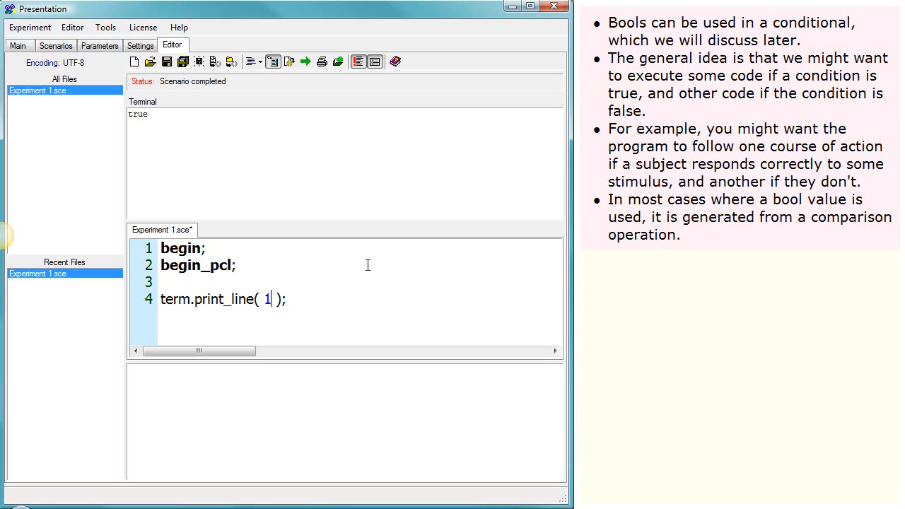
pyautogui.write('0 <= 5')
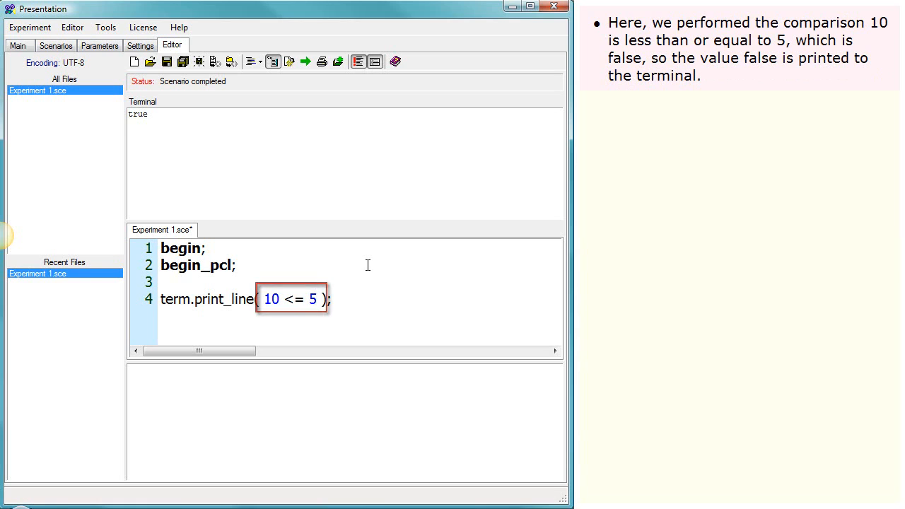
pyautogui.click(306, 62)
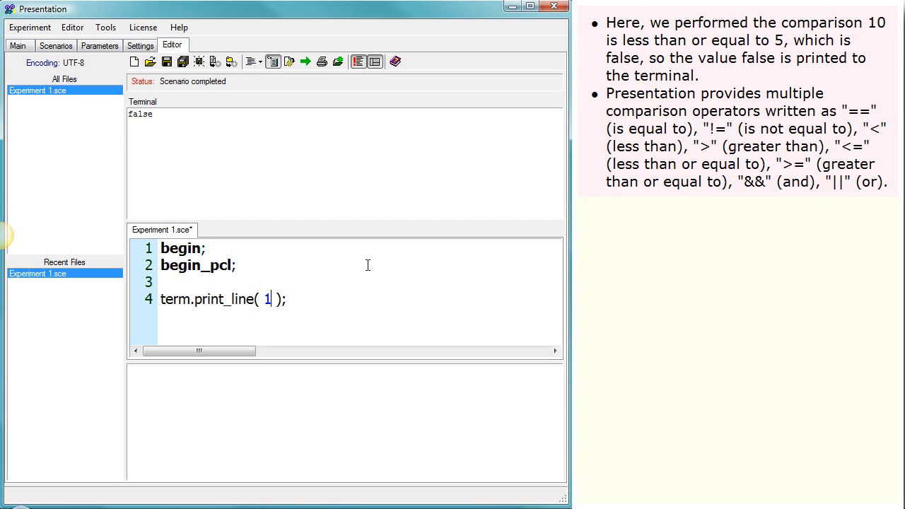
# - Replace it with the combined comparison (5 > 3) && (1 != 1)
pyautogui.press('Backspace')
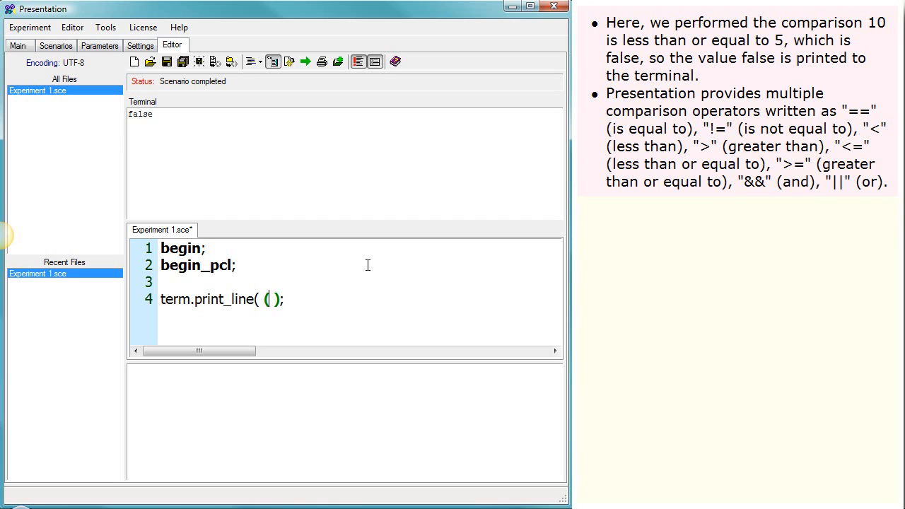
pyautogui.write('5 >')
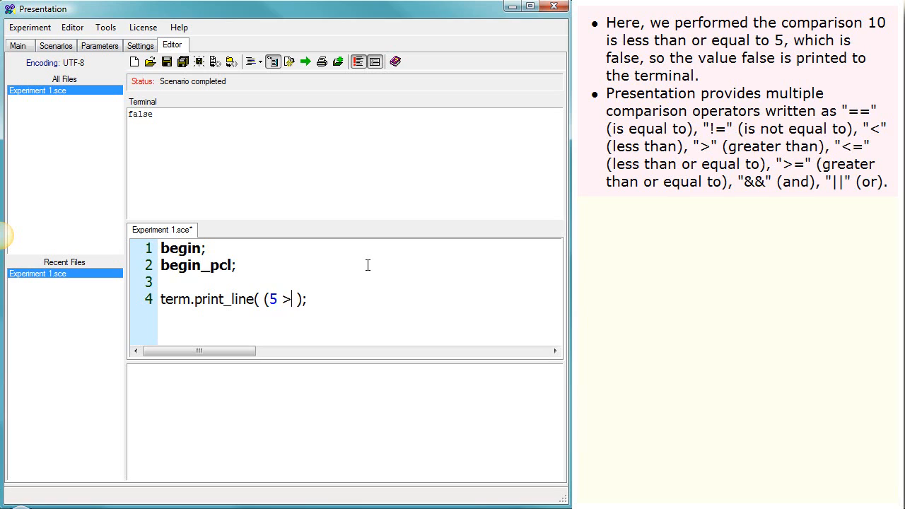
pyautogui.write('3)')
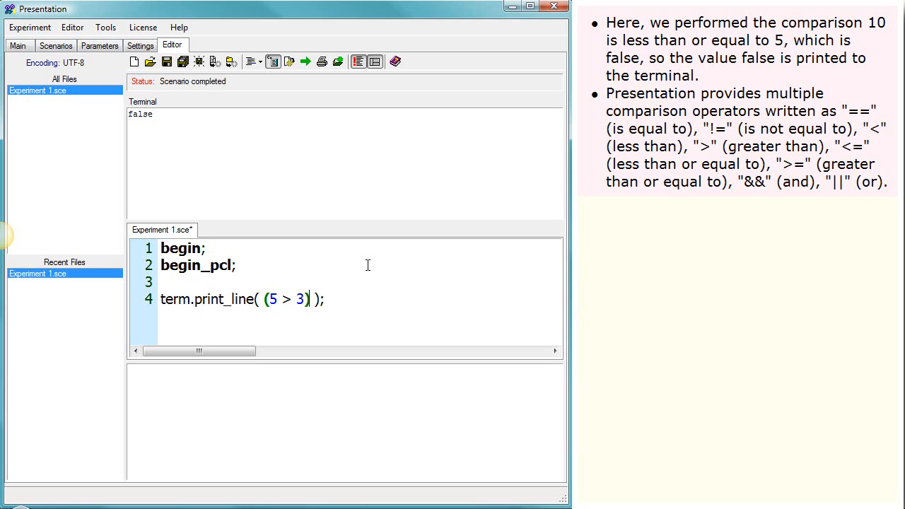
pyautogui.write('&& (1')
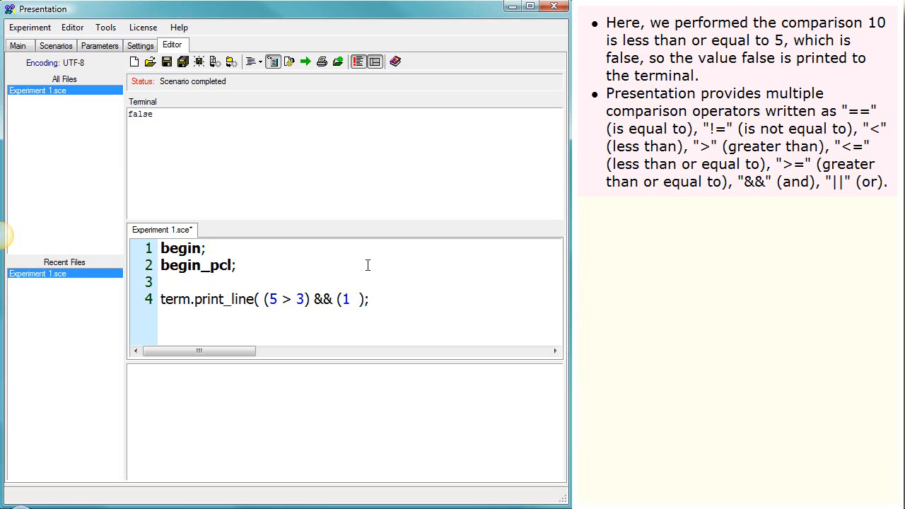
pyautogui.write('!= 1)')
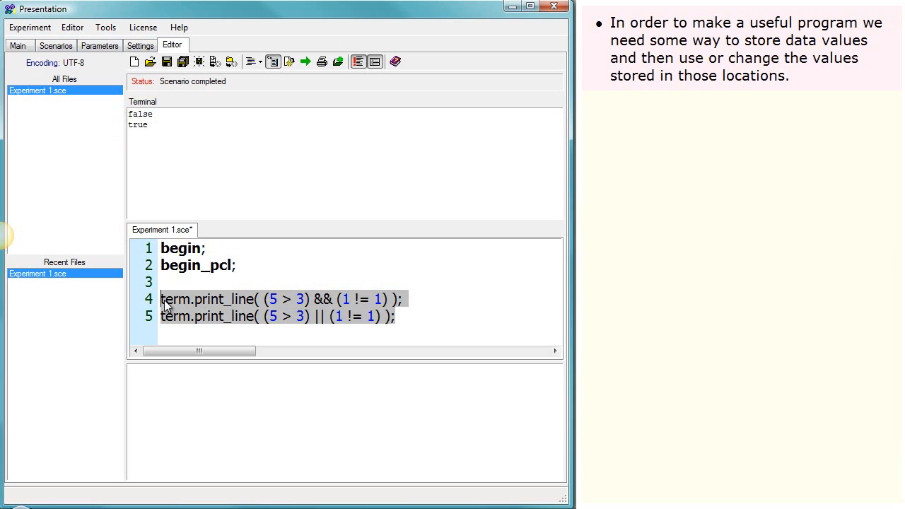
# - Declare int count = 5 + 5 and double accuracy = 1.0
pyautogui.write('int cou')
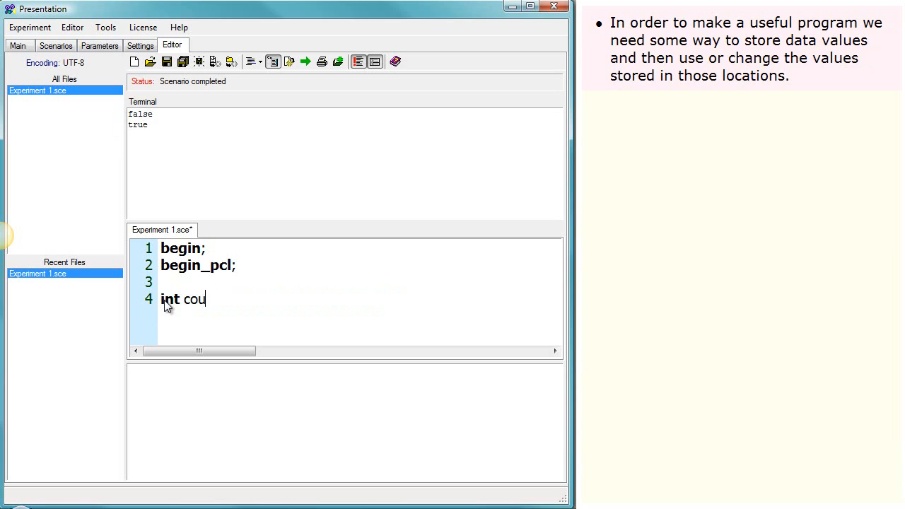
pyautogui.write('nt =')
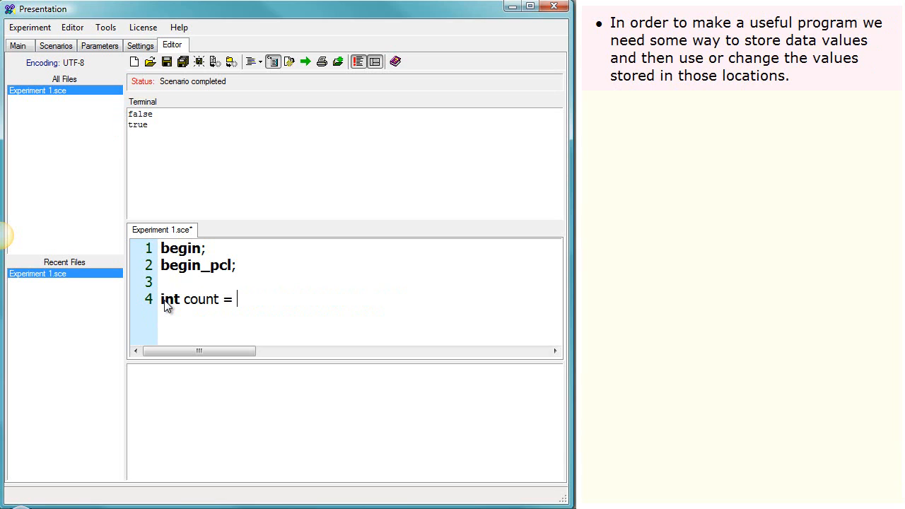
pyautogui.write('5 + 5;')
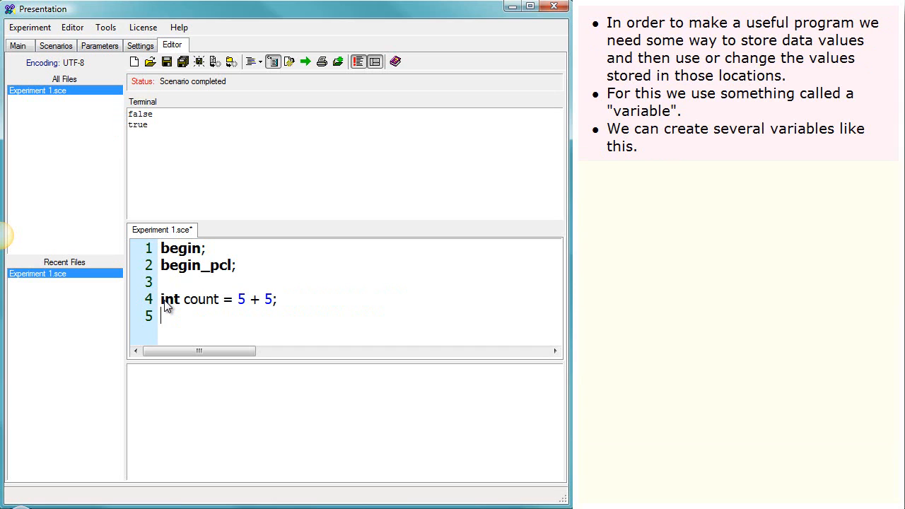
pyautogui.write('do')
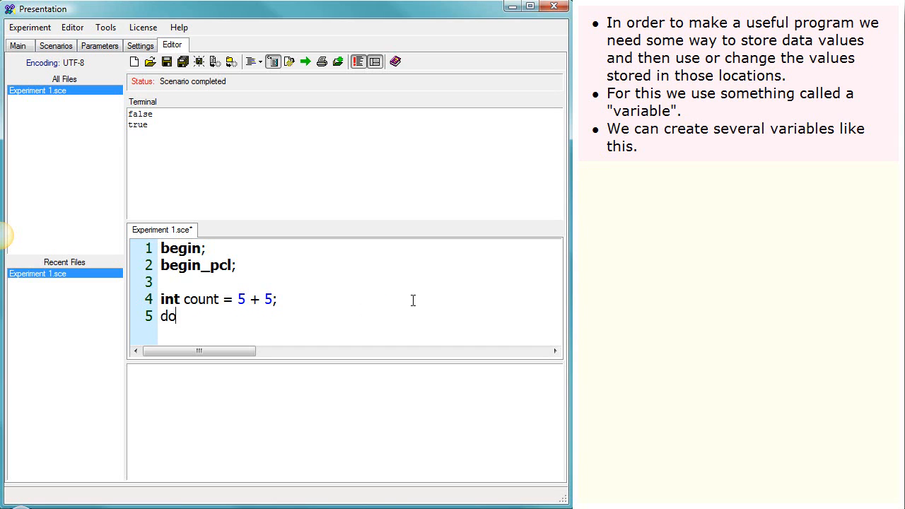
pyautogui.write('double ac')
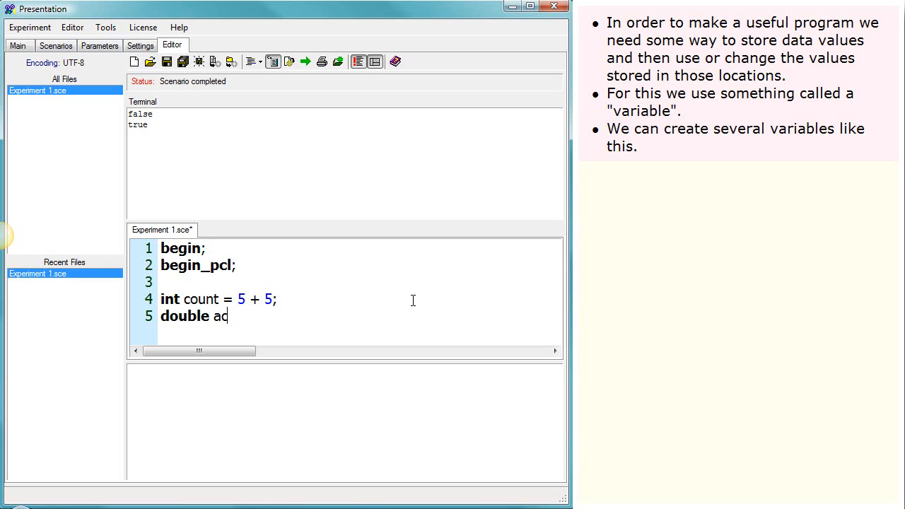
pyautogui.write('curacy')
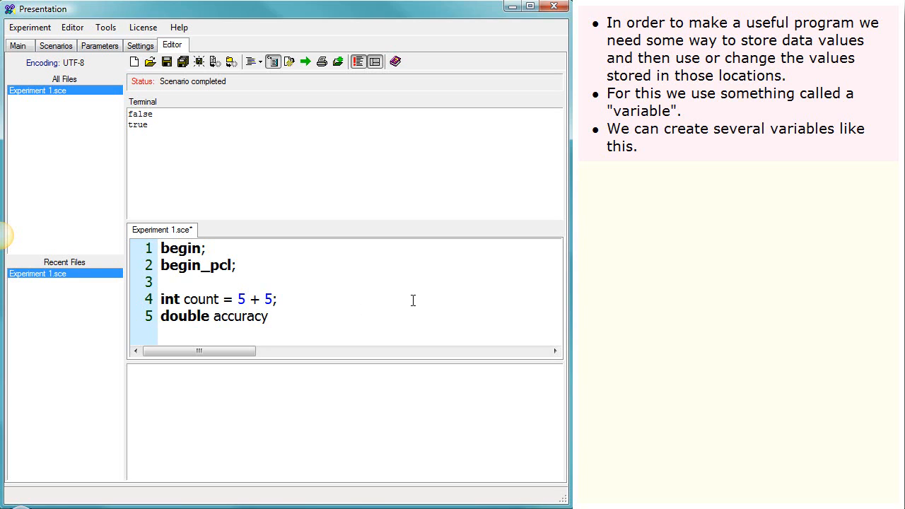
pyautogui.write('= 1.0;')
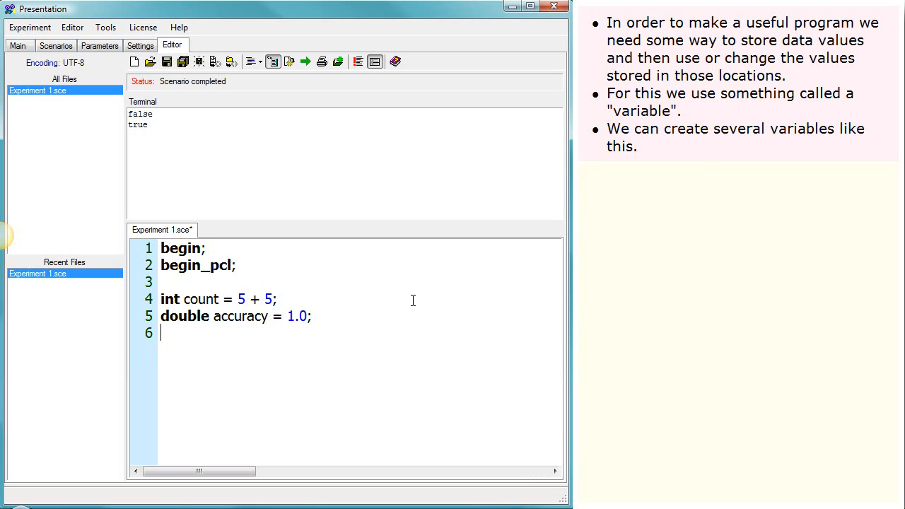
# - Declare string caption = "Hello, subject!" and bool done = false
pyautogui.write('string ca')
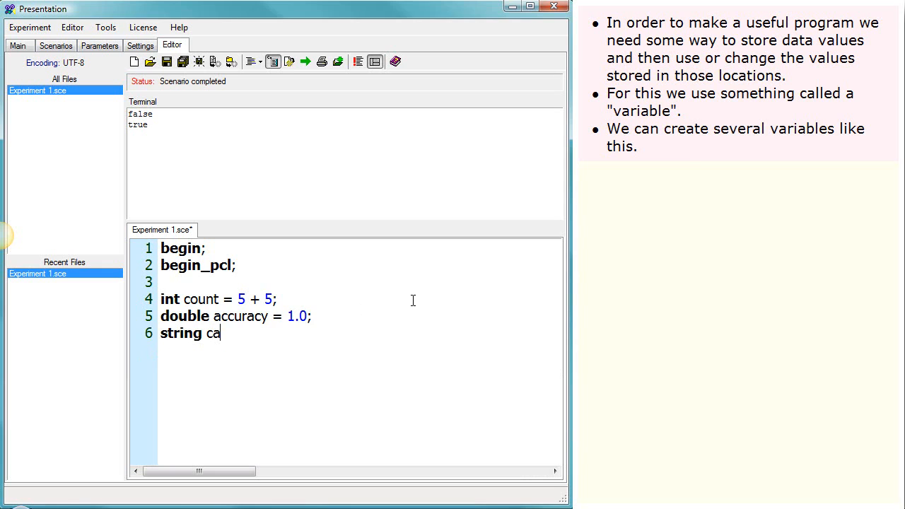
pyautogui.write('ption = "H')
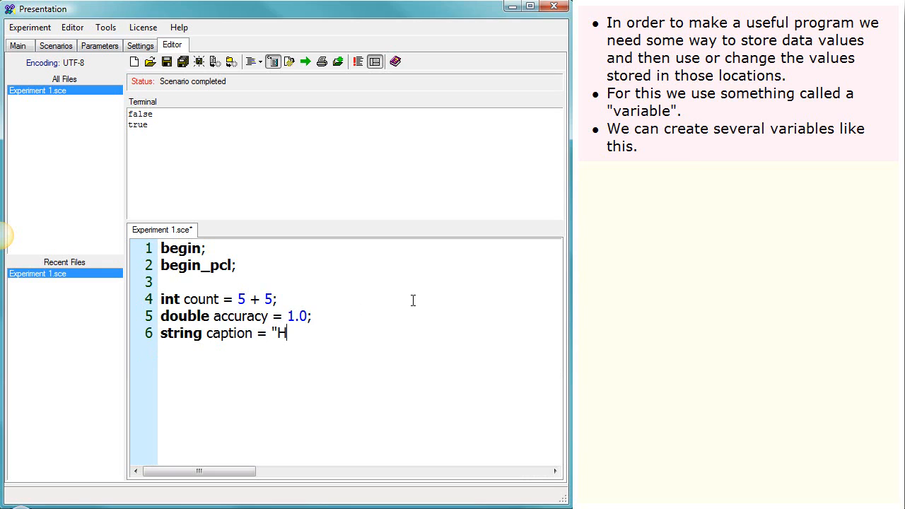
pyautogui.write('ello, subj')
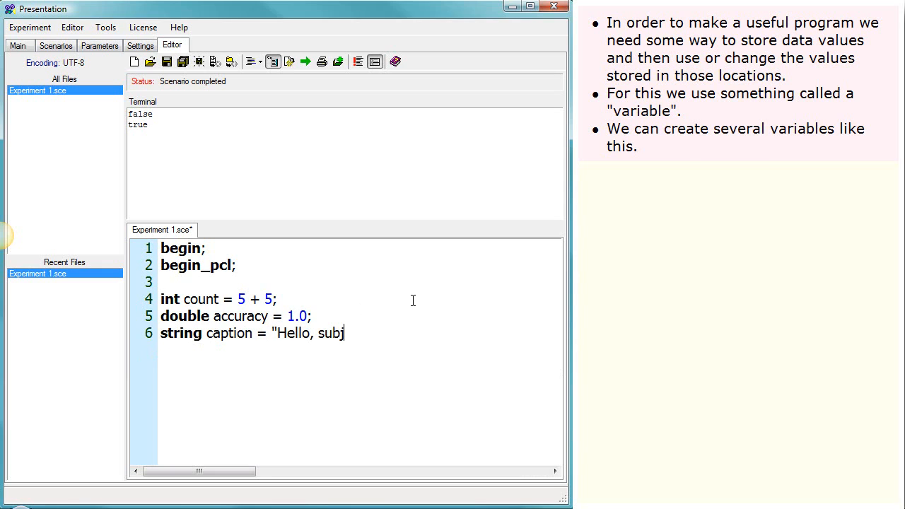
pyautogui.write('ect!";')
pyautogui.write('bool')
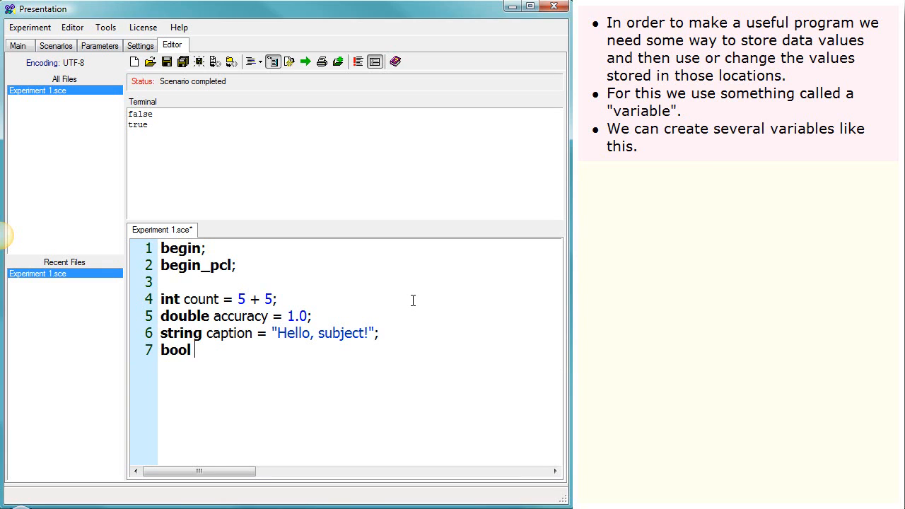
pyautogui.write('done = fals')
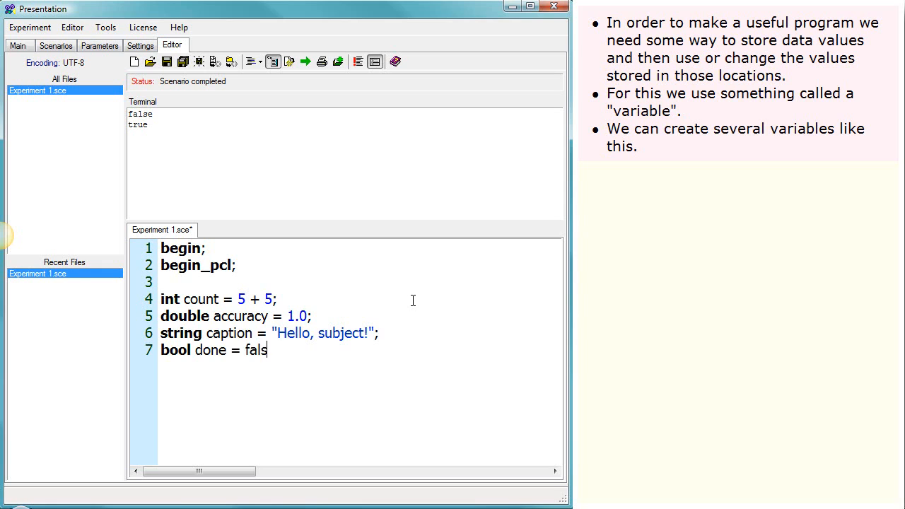
pyautogui.write('e;')
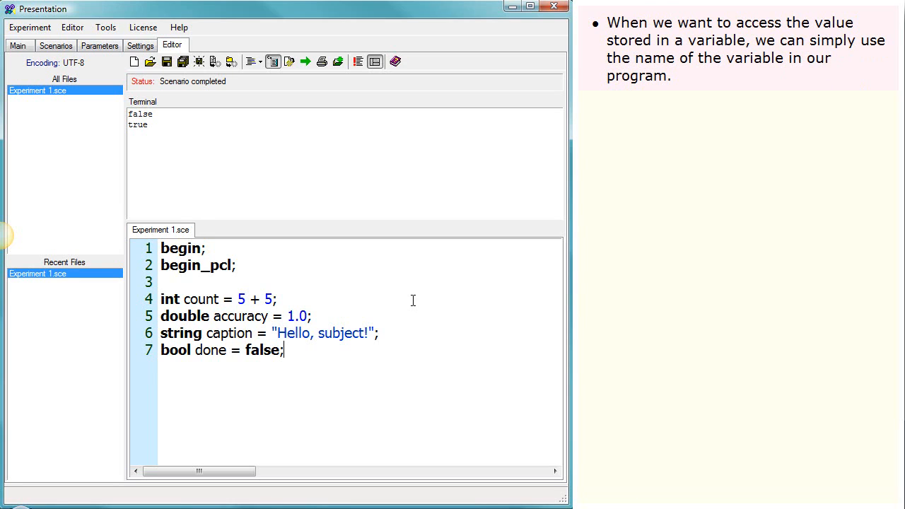
# - Add term.print_line statements for count, accuracy and caption after the declarations
pyautogui.press('Enter')
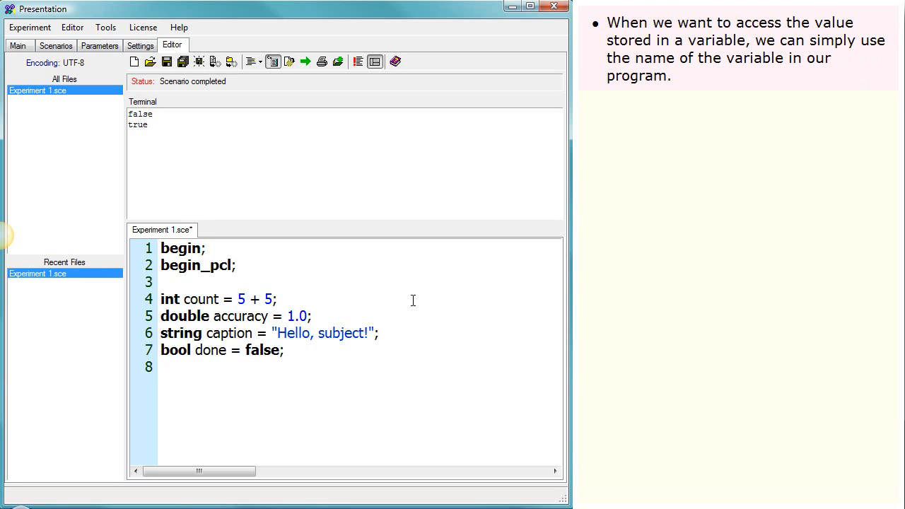
pyautogui.write('term.print_line( count );')
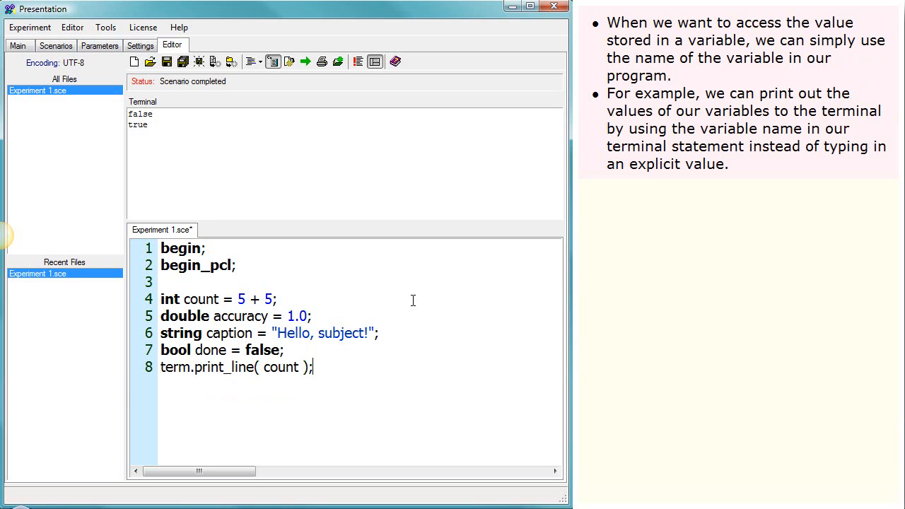
pyautogui.write('term.print_line')
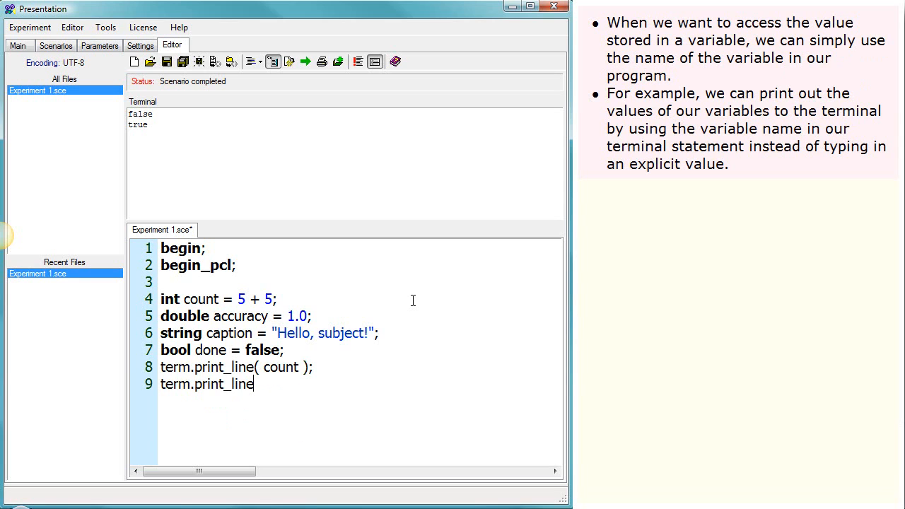
pyautogui.write('( sc')
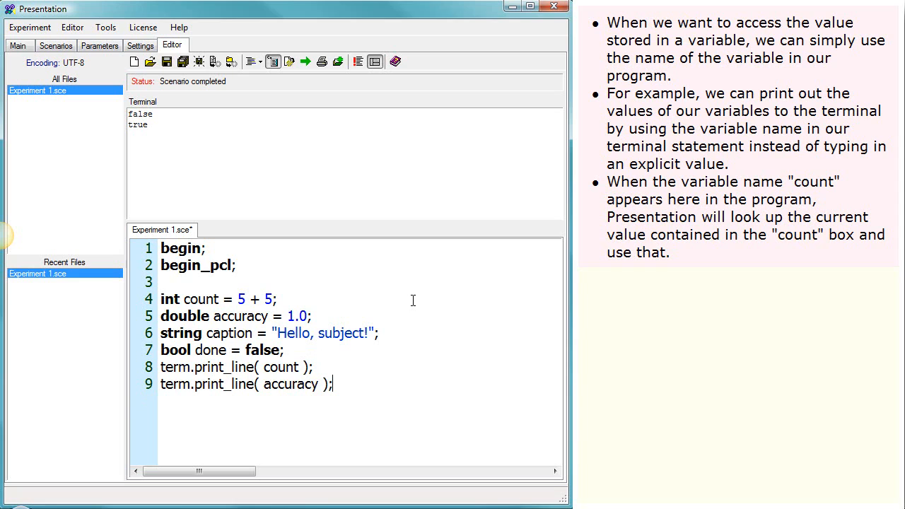
pyautogui.write('term.print_line(')
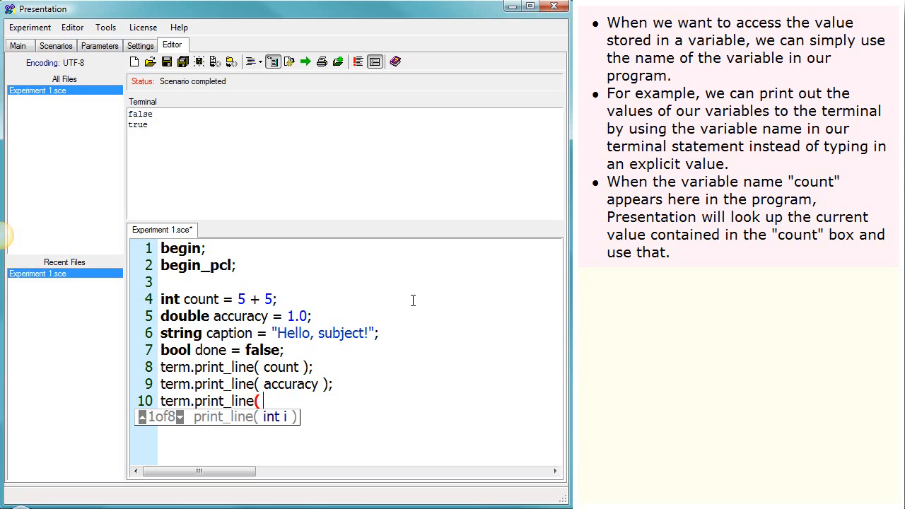
pyautogui.write('caption')
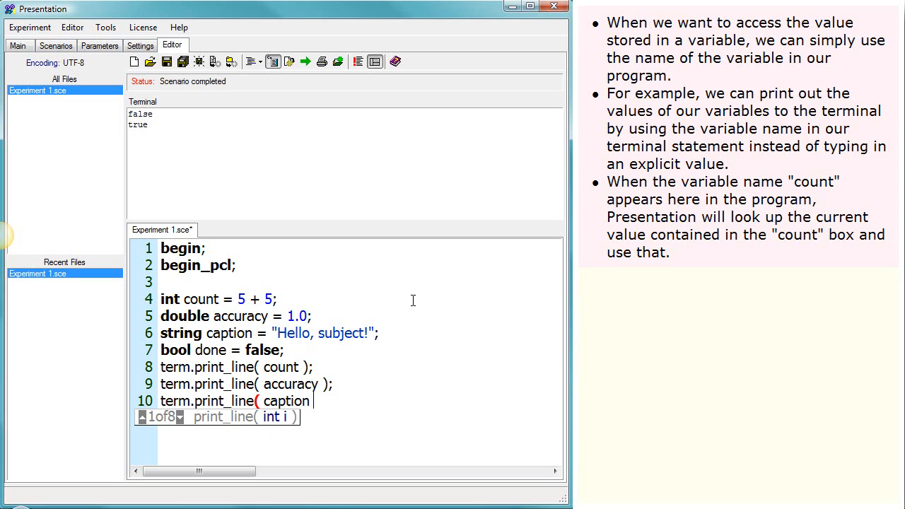
pyautogui.write(');')
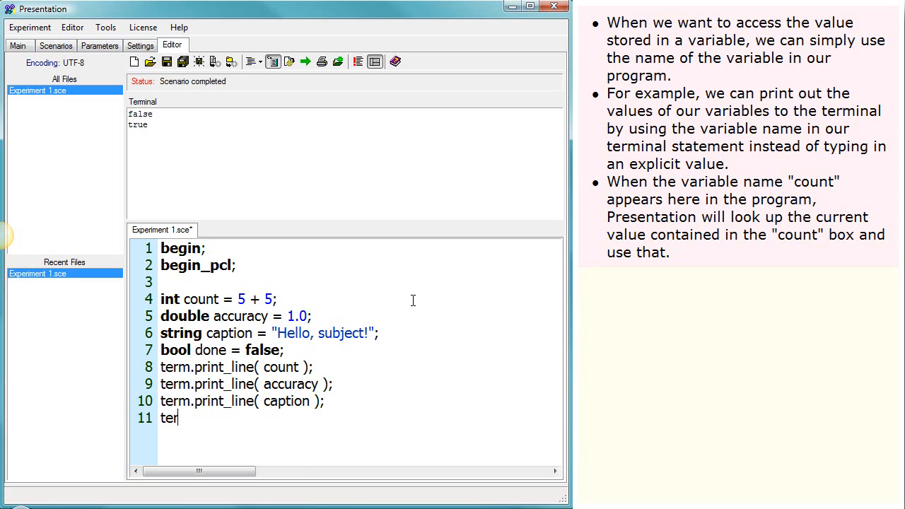
# - Add term.print_line( done ); and run the scenario to print 10, 1, Hello, subject! and false
pyautogui.write('m.print_line')
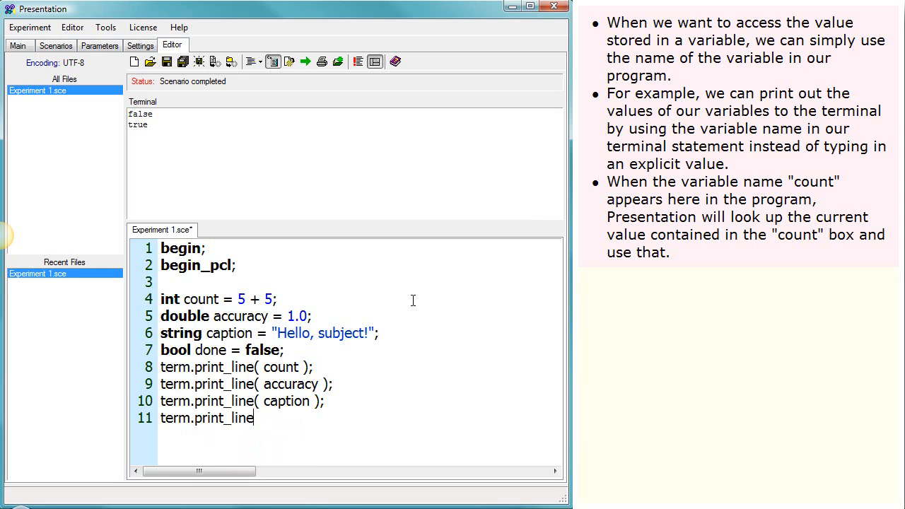
pyautogui.write('( don')
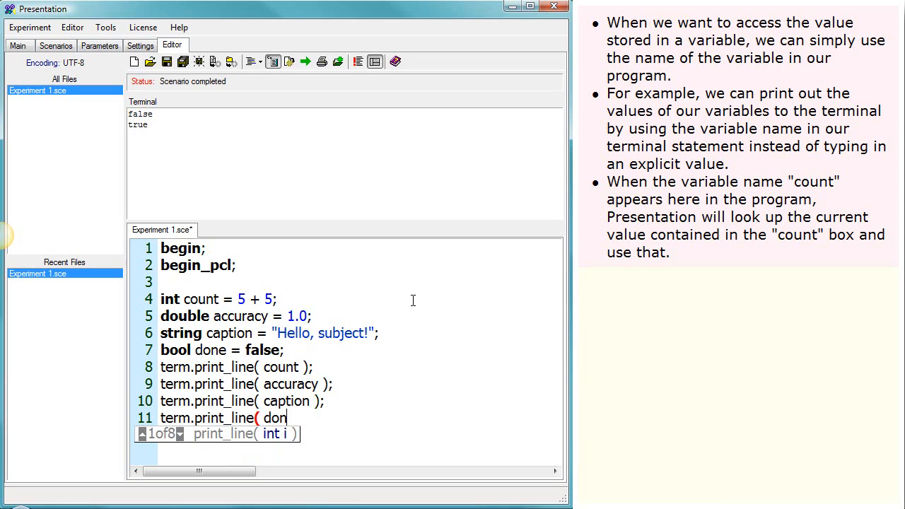
pyautogui.write('e );')
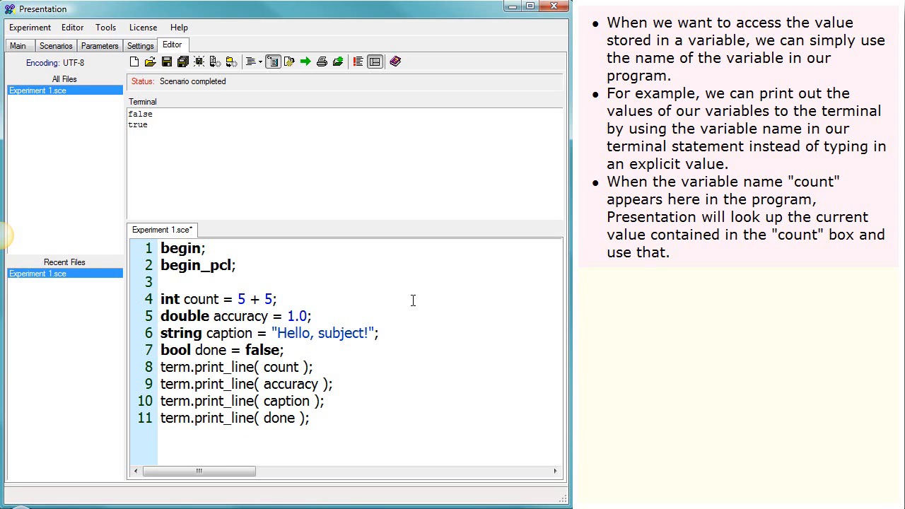
pyautogui.click(306, 62)
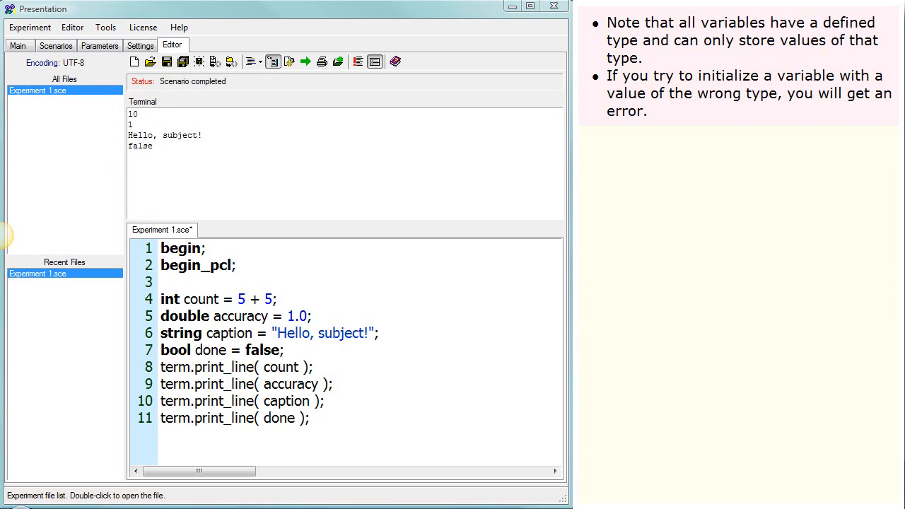
# - Assign string to accuracy and run to see the Scenario Error, then dismiss it
pyautogui.click(306, 317)
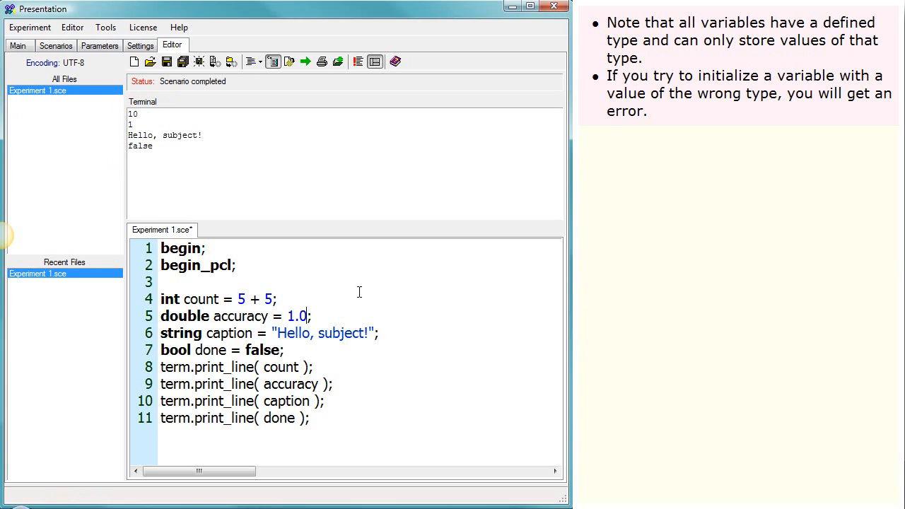
pyautogui.press('BackSpace')
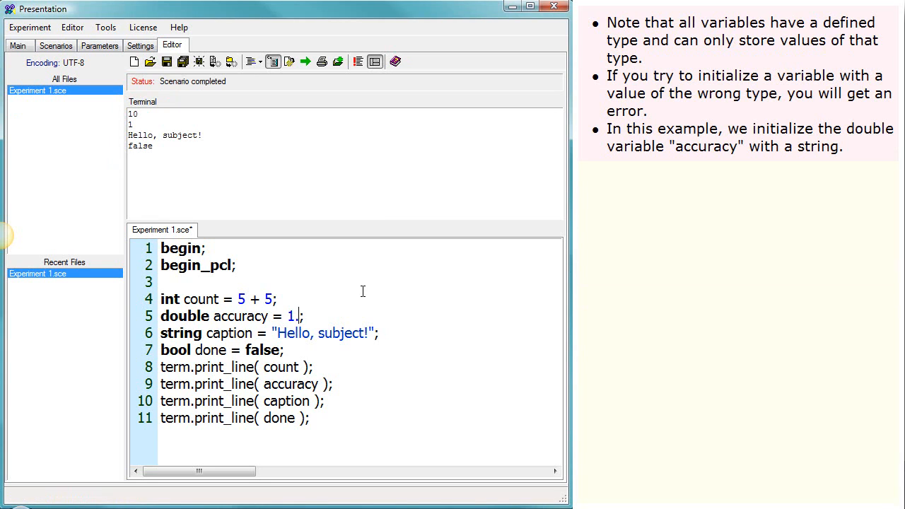
pyautogui.write('string')
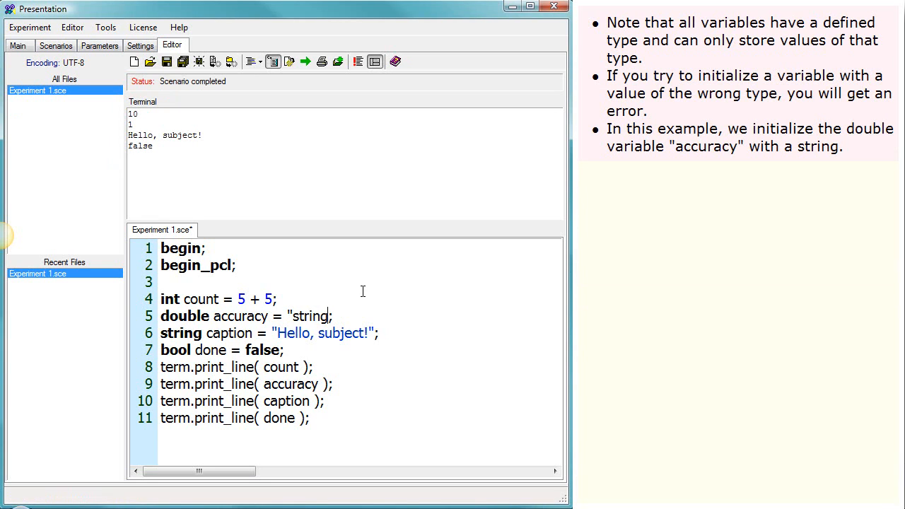
pyautogui.click(305, 62)
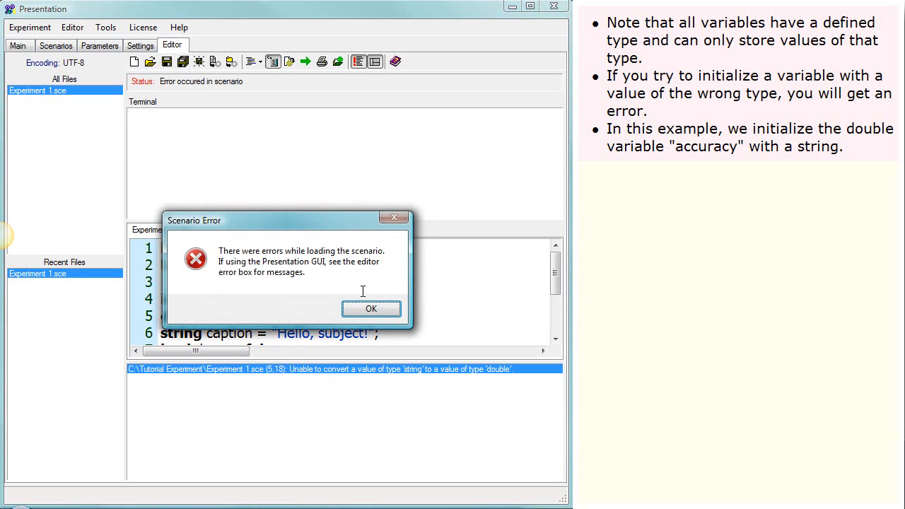
pyautogui.click(370, 308)
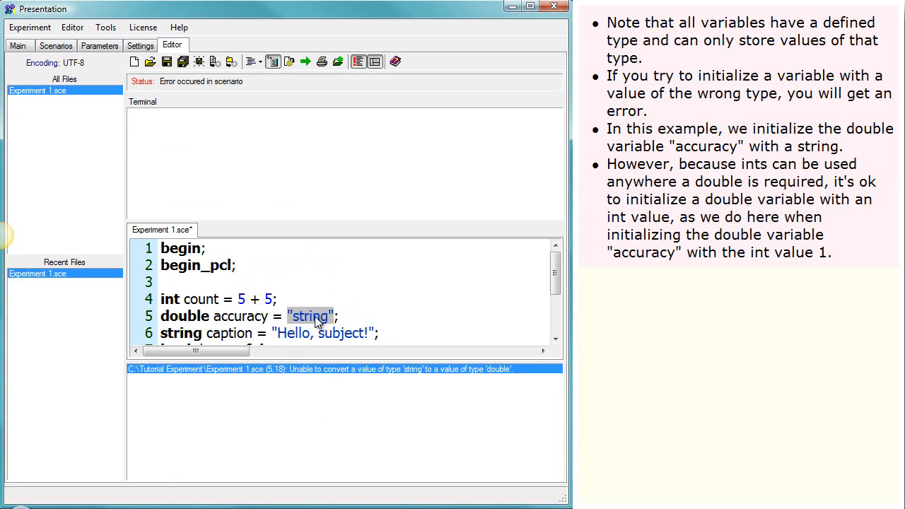
# - Initialize accuracy with the integer 1 and rerun the scenario
pyautogui.write('1')
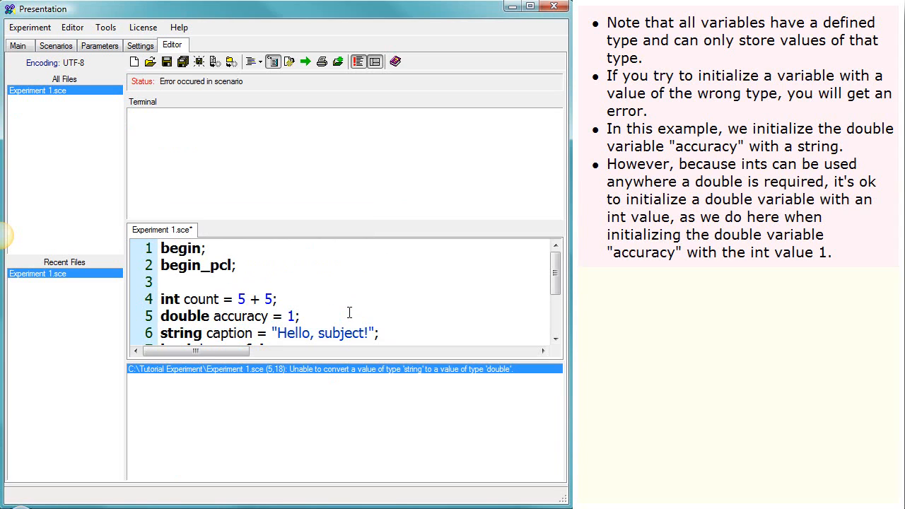
pyautogui.moveTo(356, 311)
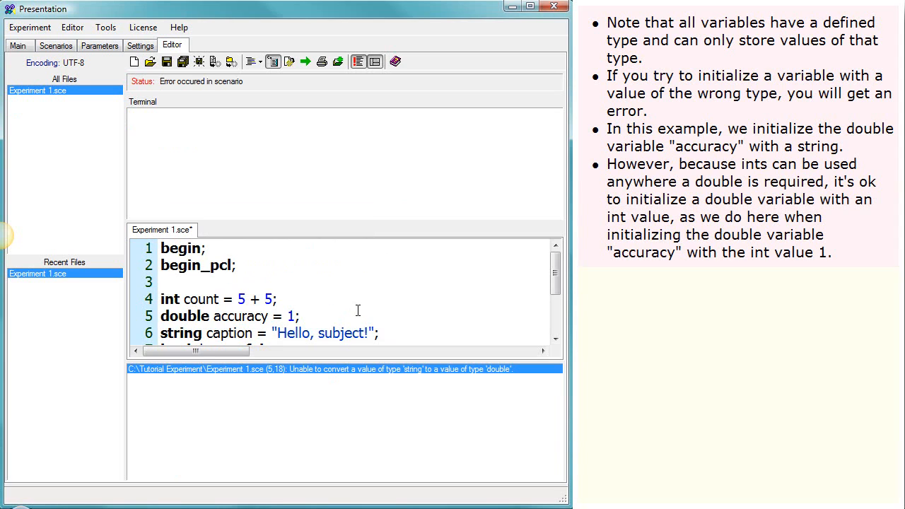
pyautogui.click(294, 317)
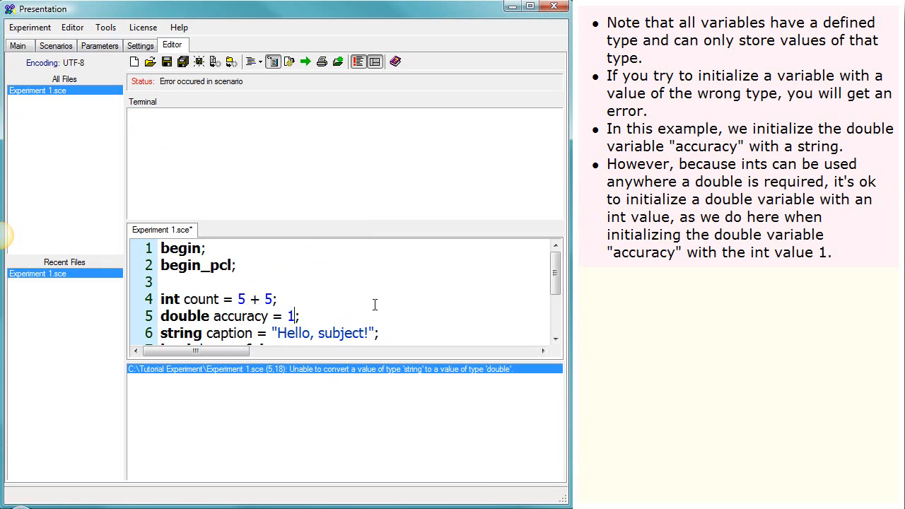
pyautogui.click(305, 62)
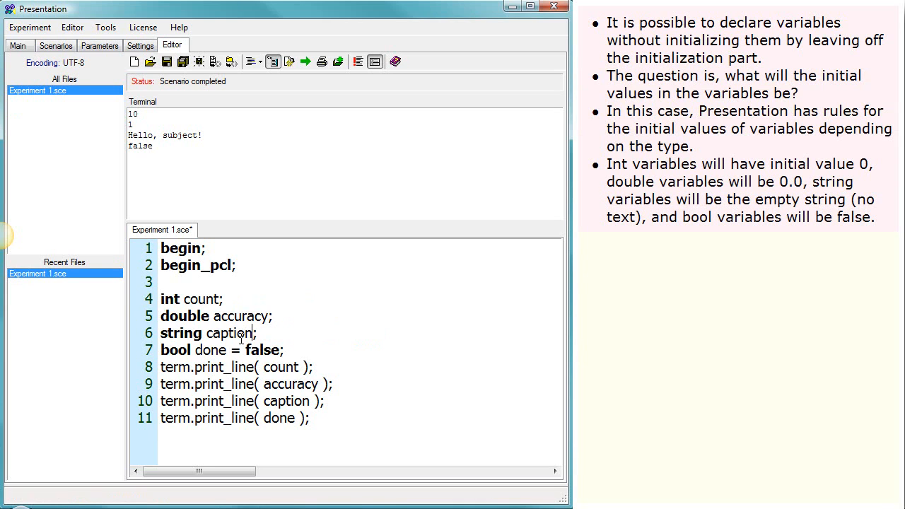
# - Select the false initializer on the done line to remove it
pyautogui.moveTo(226, 351); pyautogui.dragTo(279, 351)
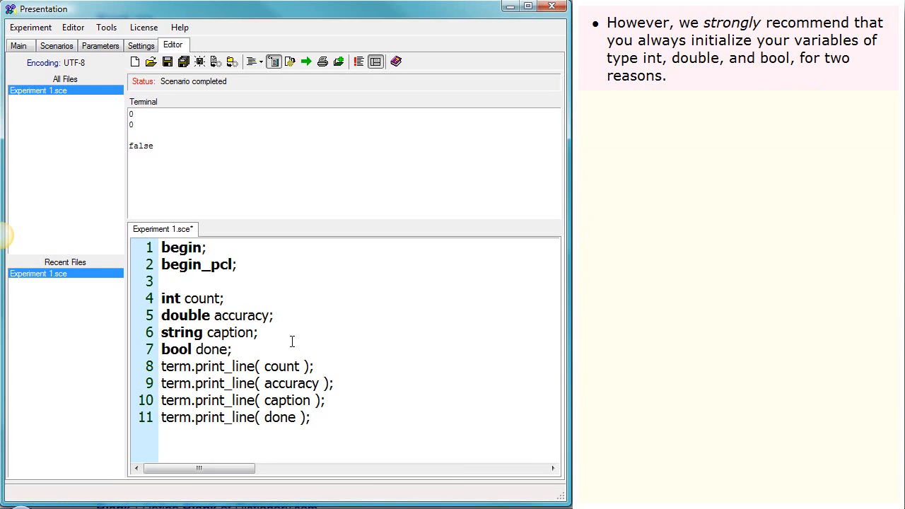
# - Undo to restore the initializers, then set count = 5 + 5 on line 4
pyautogui.click(226, 349)
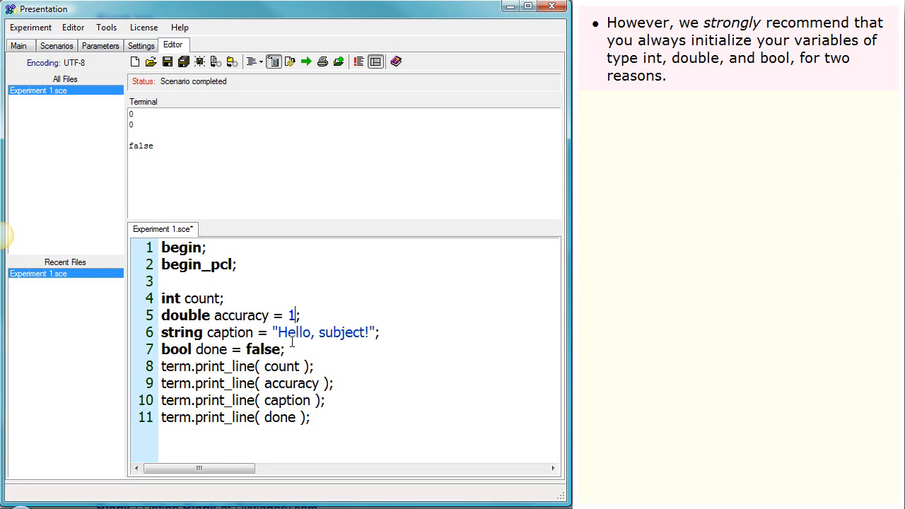
pyautogui.write('= 5 + 5')
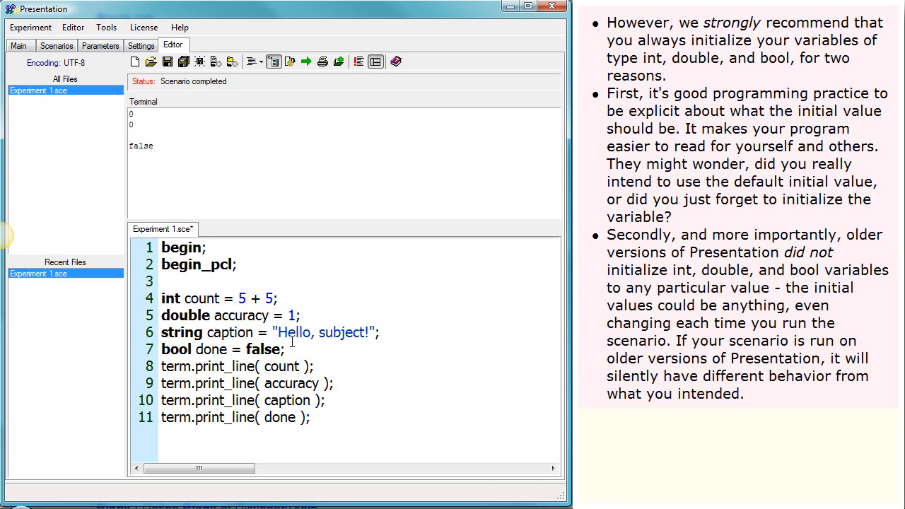
pyautogui.click(273, 297)
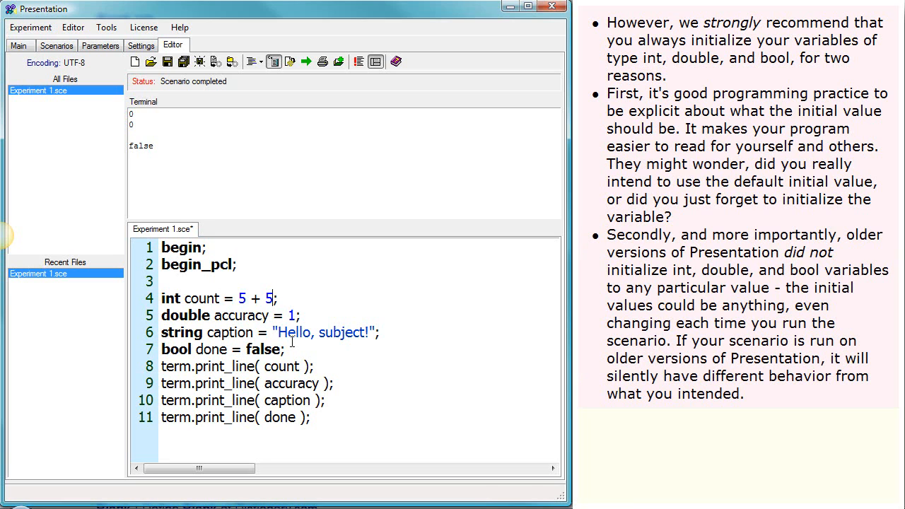